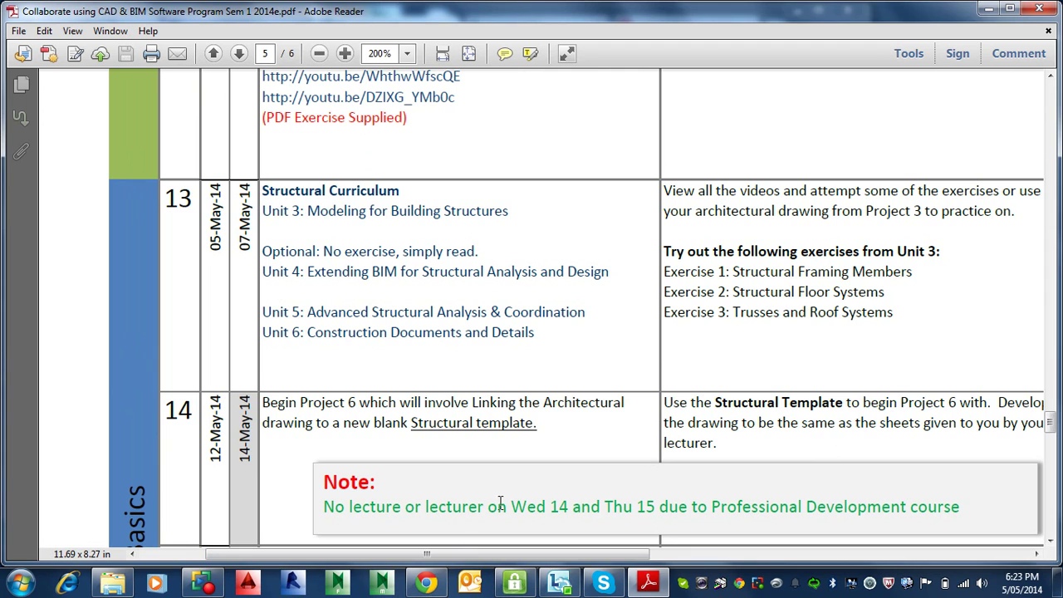
mouse_move(346, 206)
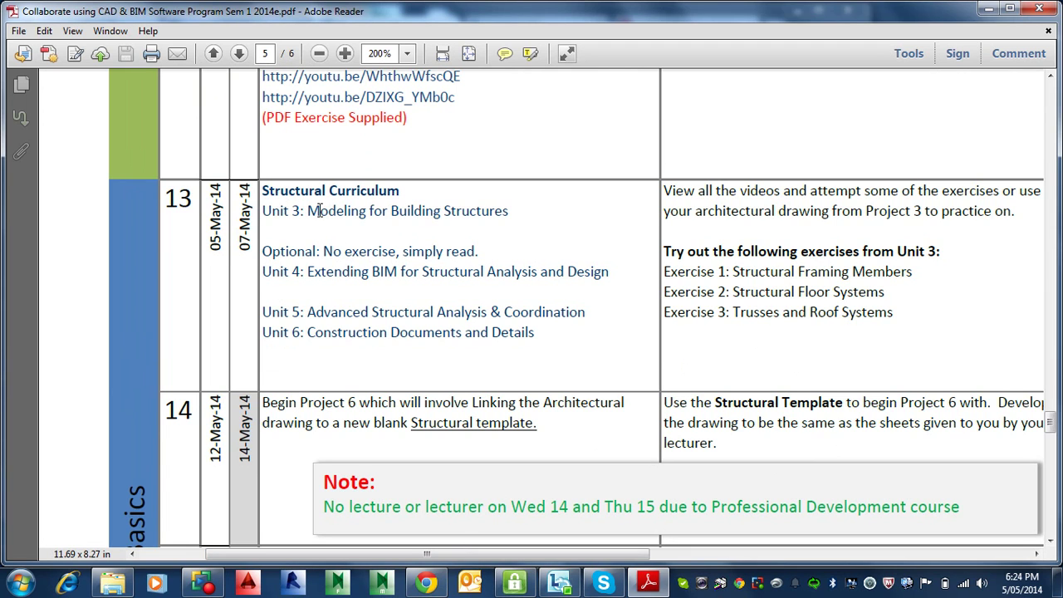
mouse_move(264, 209)
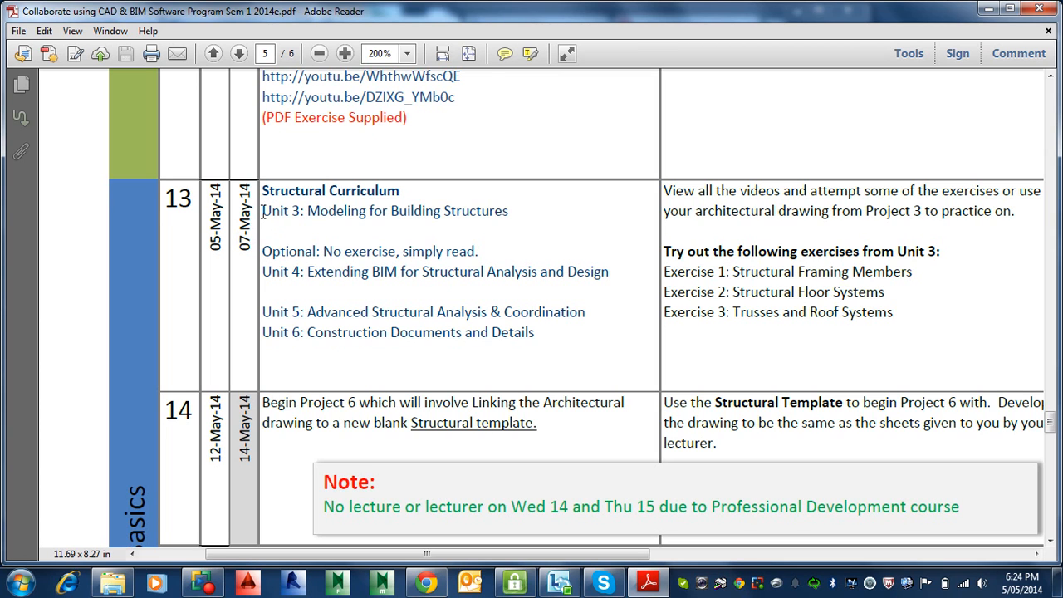
mouse_move(279, 275)
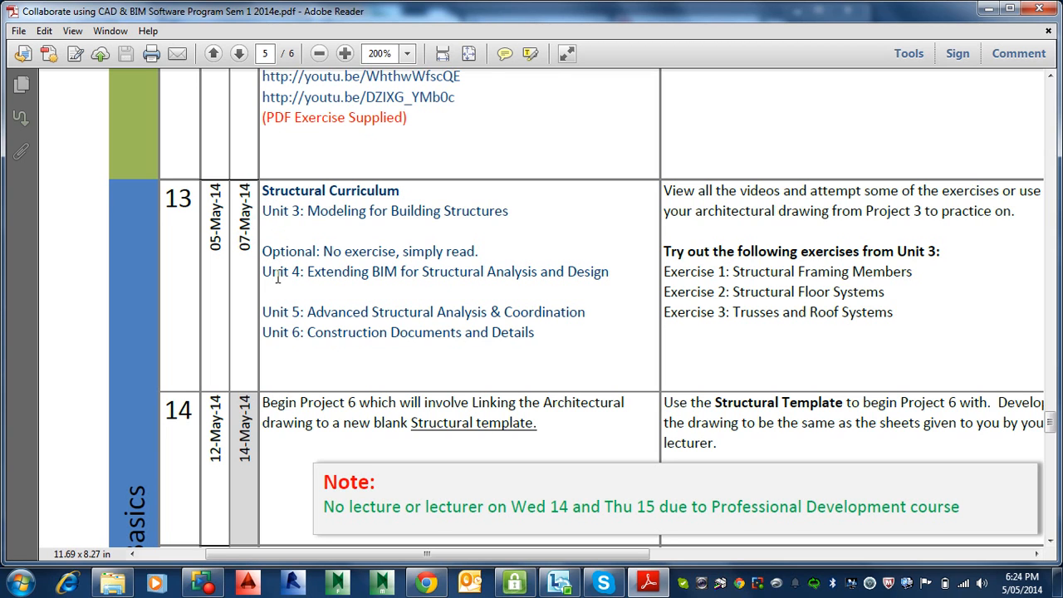
mouse_move(375, 225)
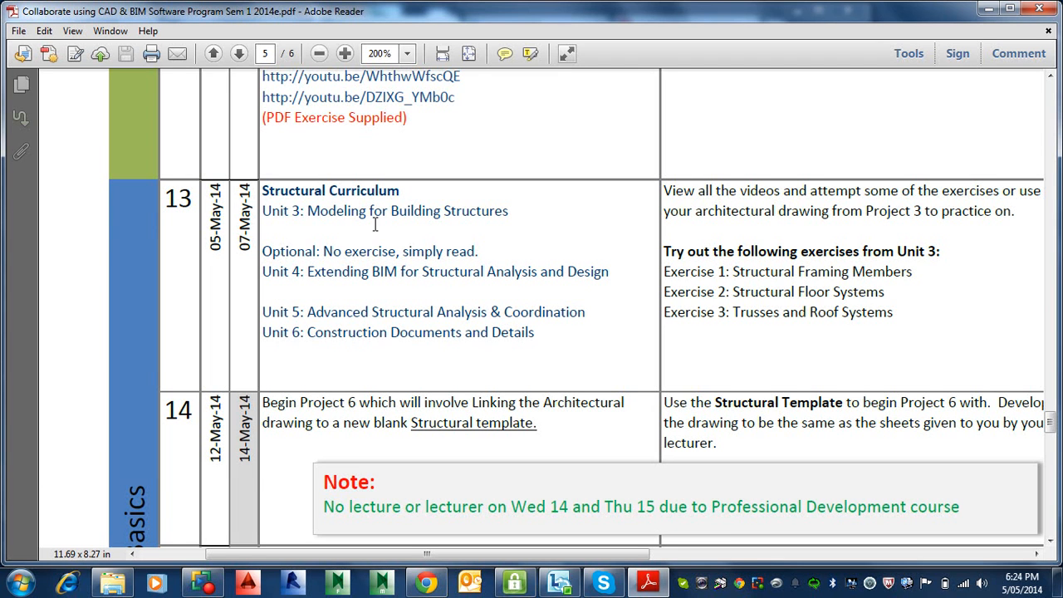
mouse_move(345, 218)
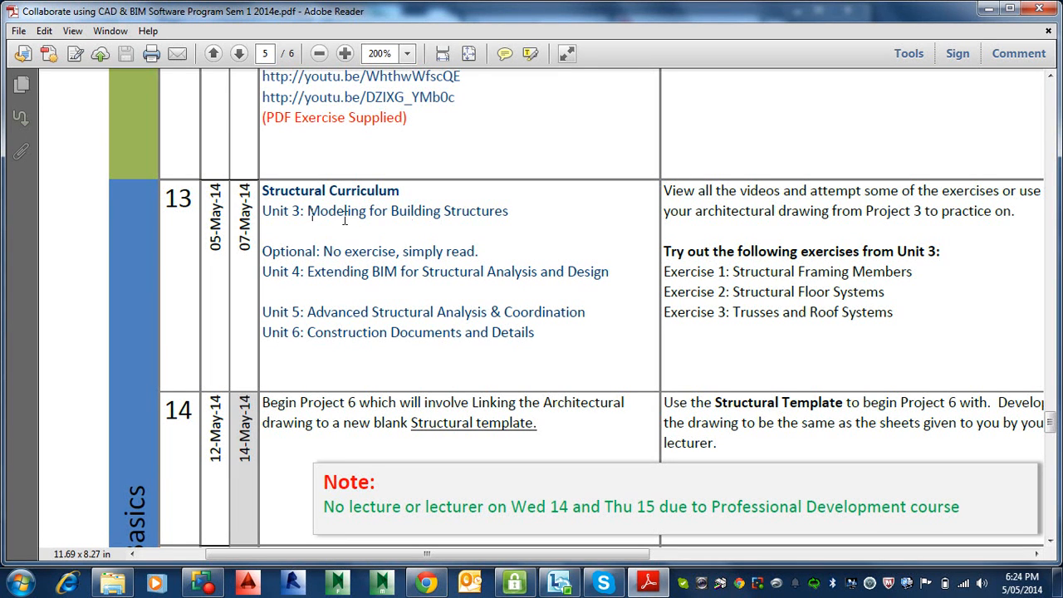
mouse_move(810, 219)
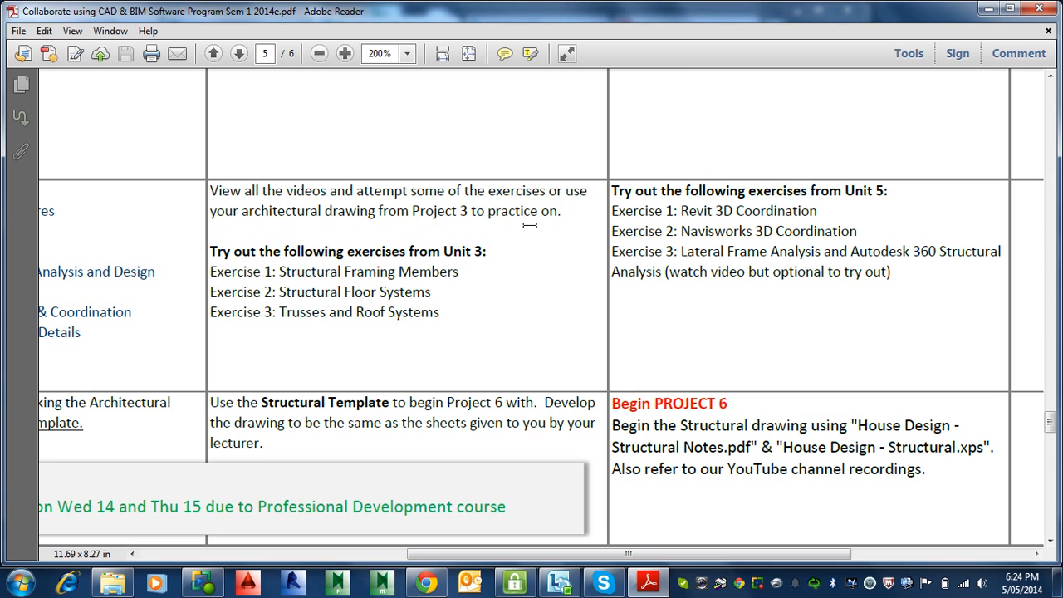
mouse_move(389, 329)
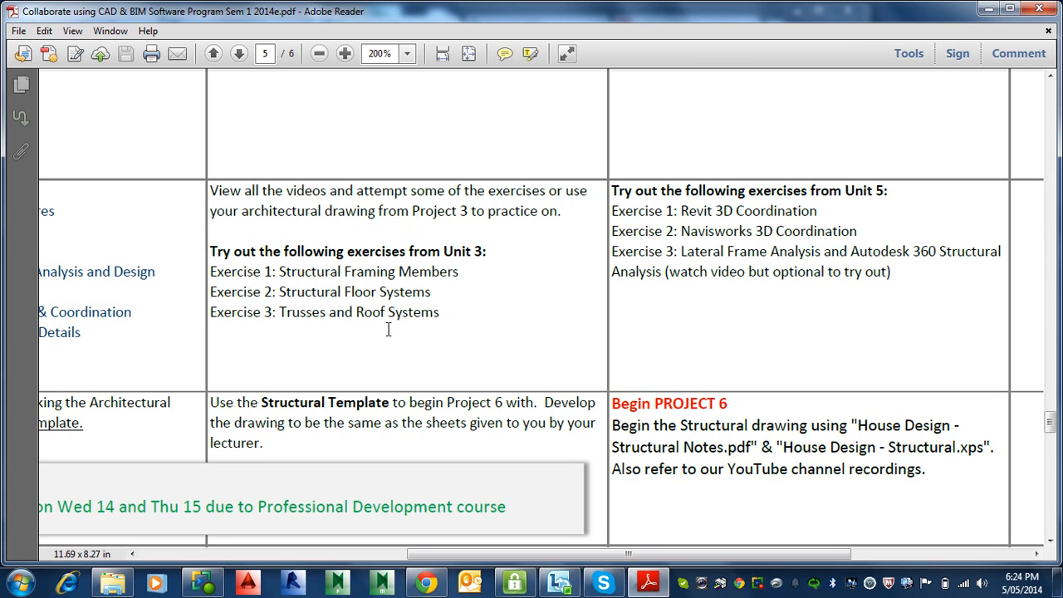
mouse_move(325, 293)
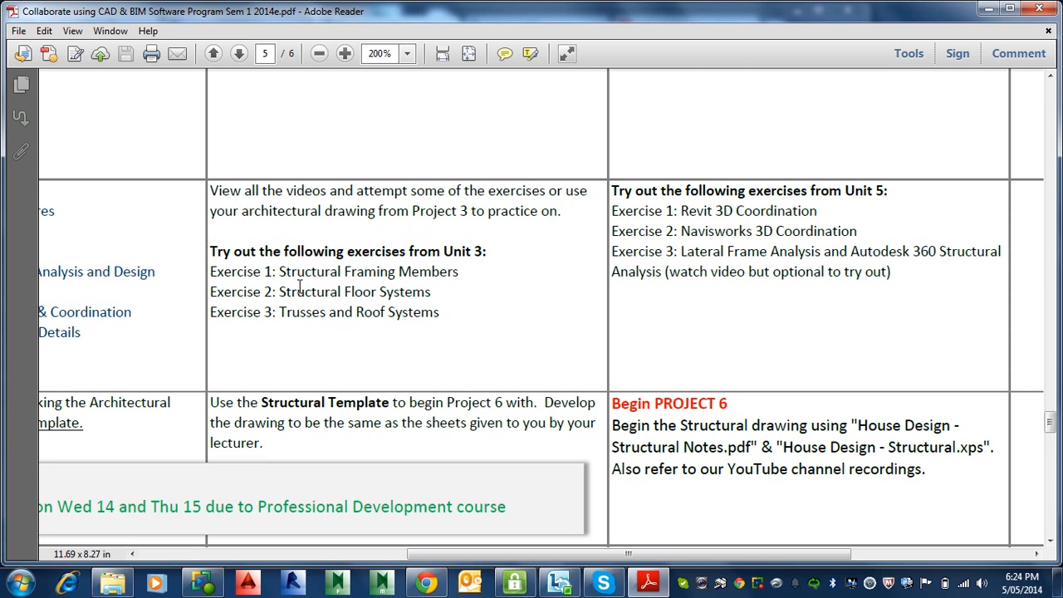
mouse_move(326, 312)
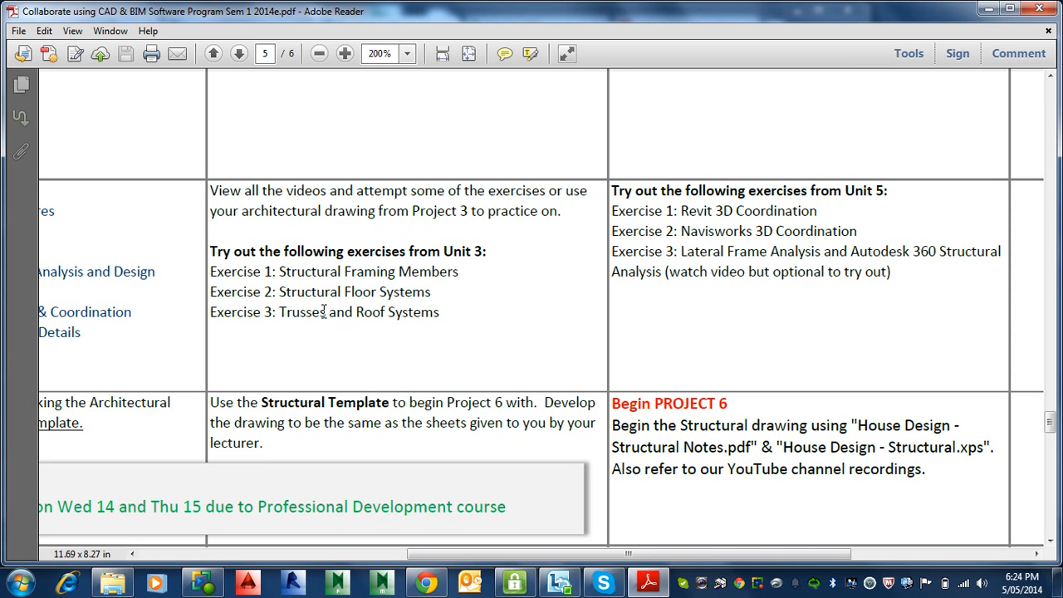
mouse_move(498, 326)
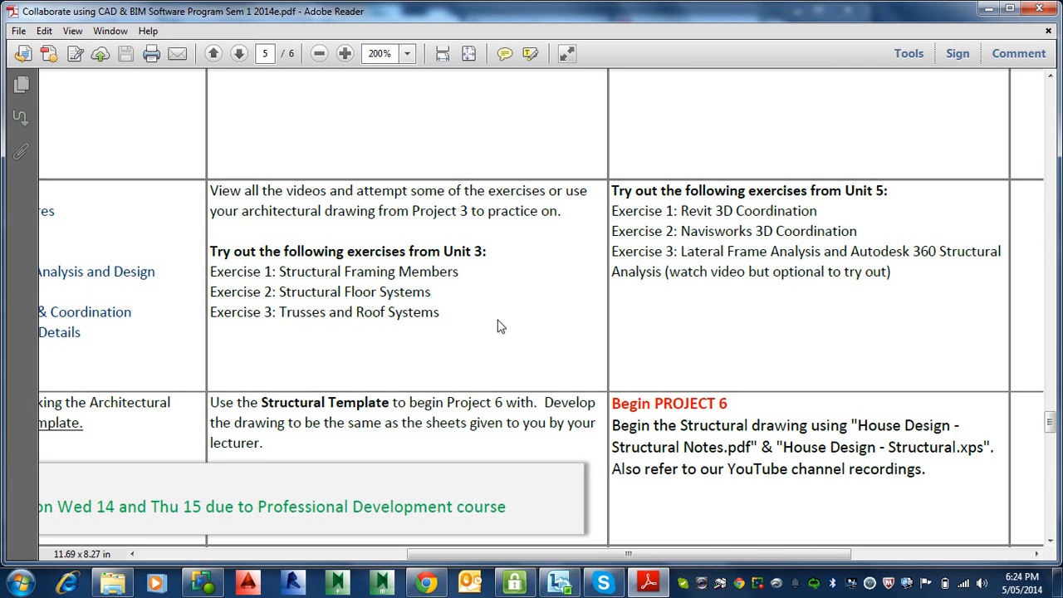
mouse_move(638, 224)
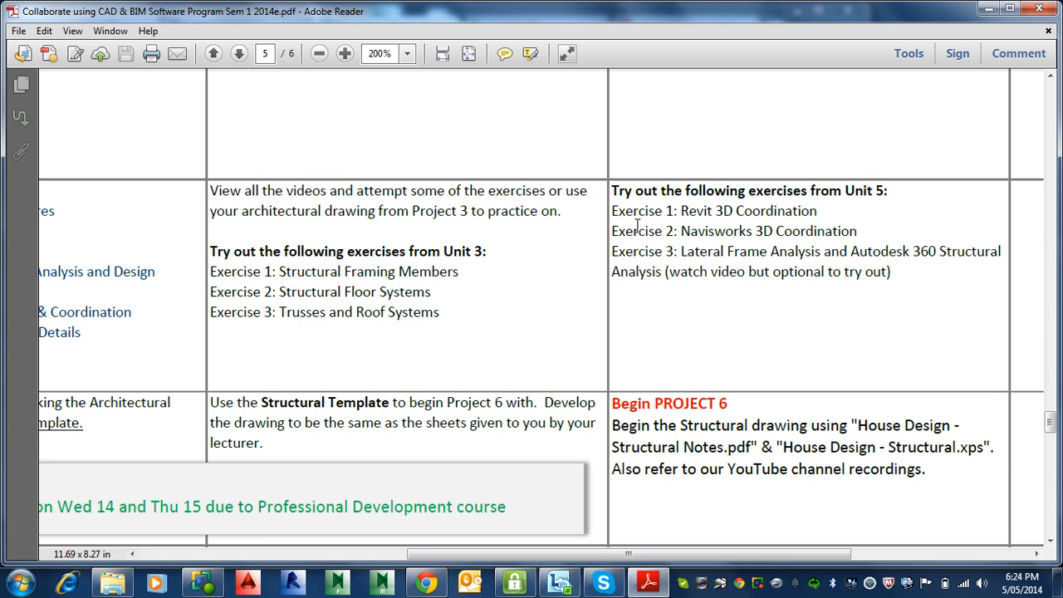
mouse_move(754, 209)
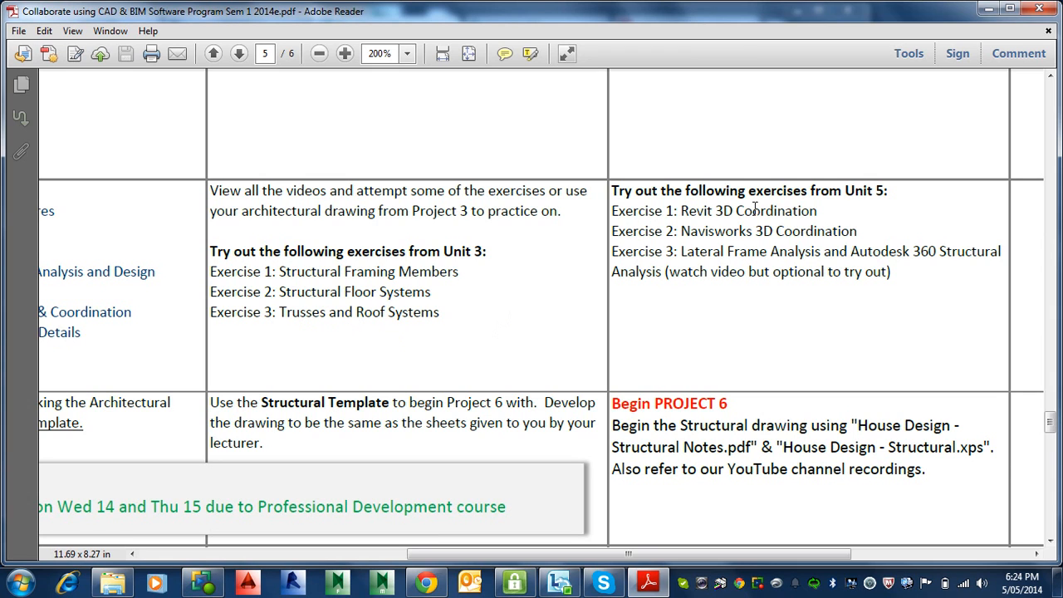
mouse_move(766, 229)
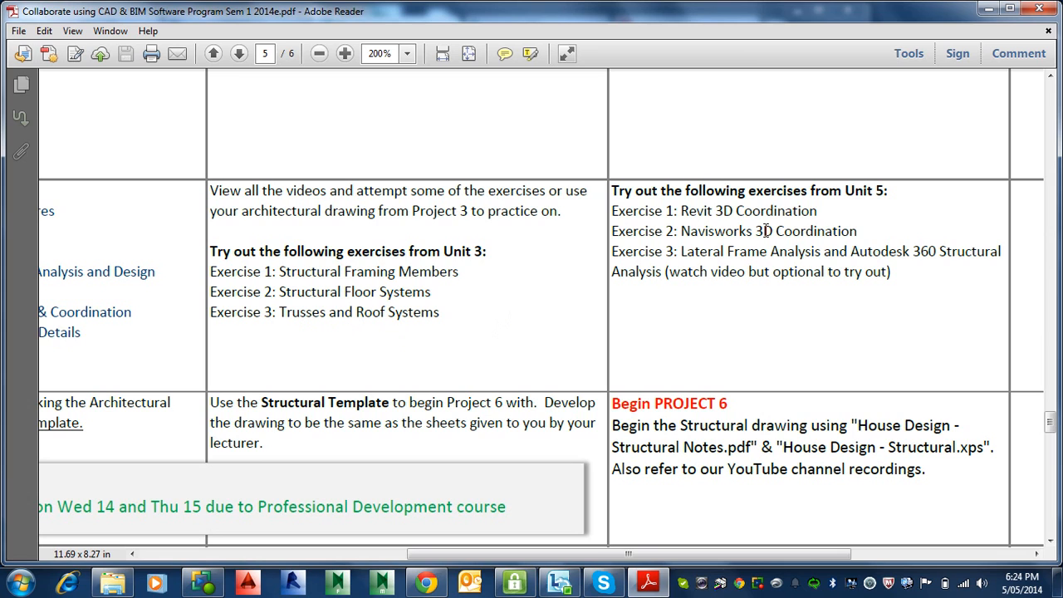
mouse_move(688, 219)
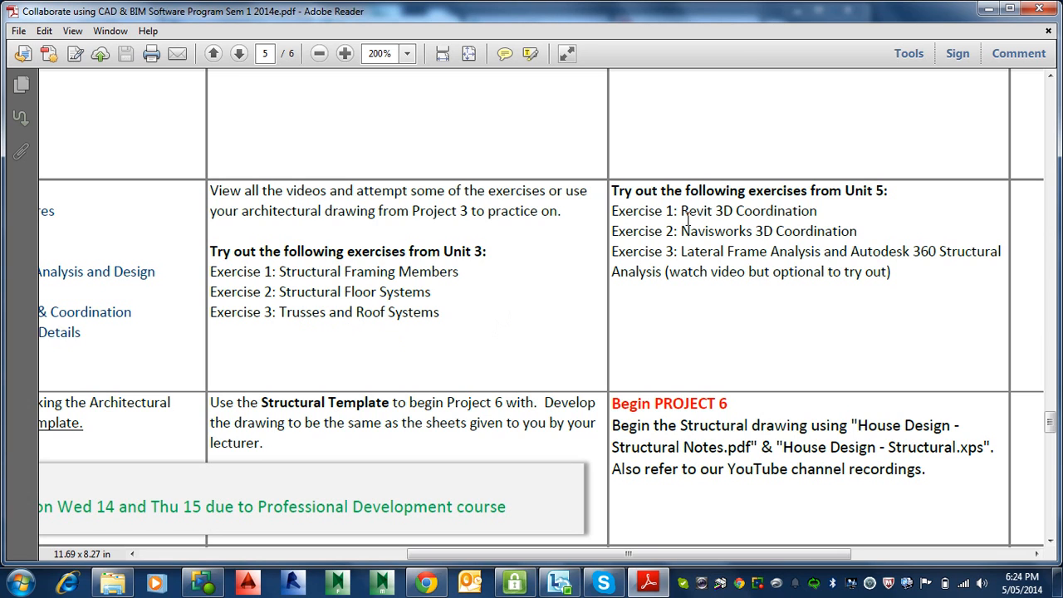
mouse_move(714, 293)
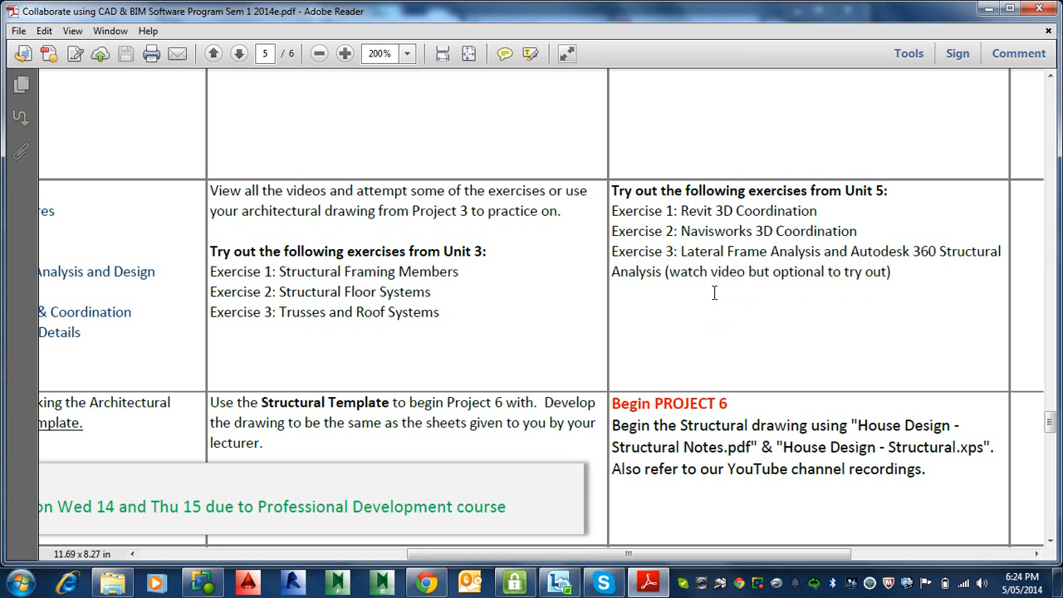
mouse_move(707, 235)
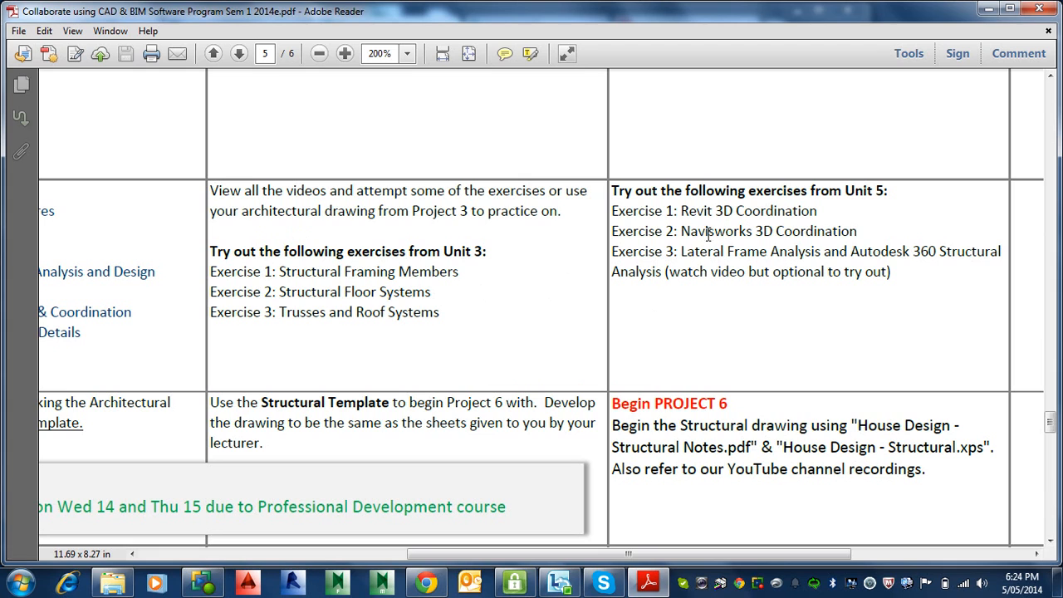
mouse_move(721, 250)
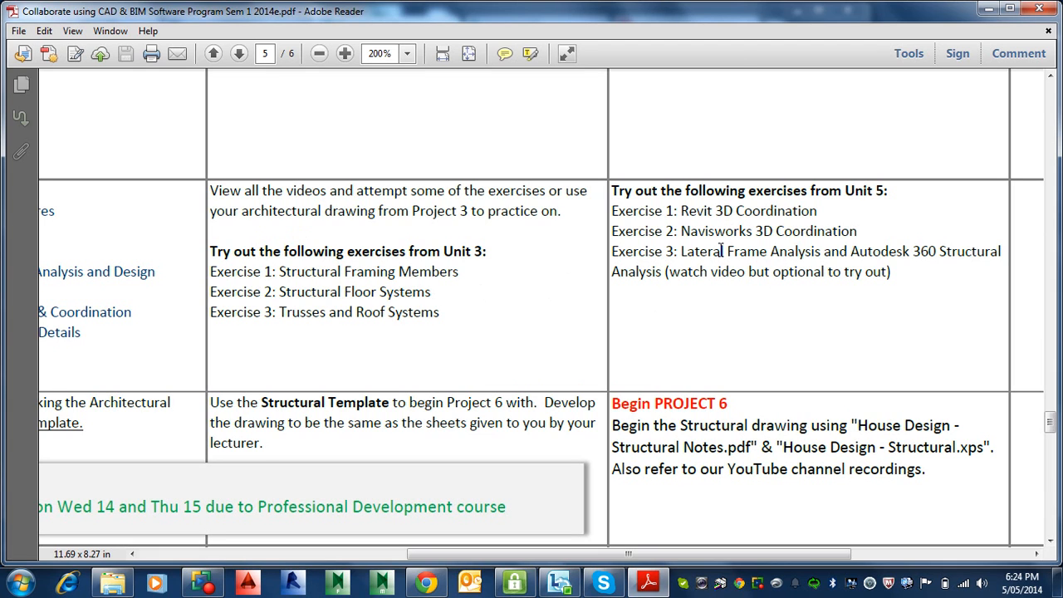
mouse_move(371, 347)
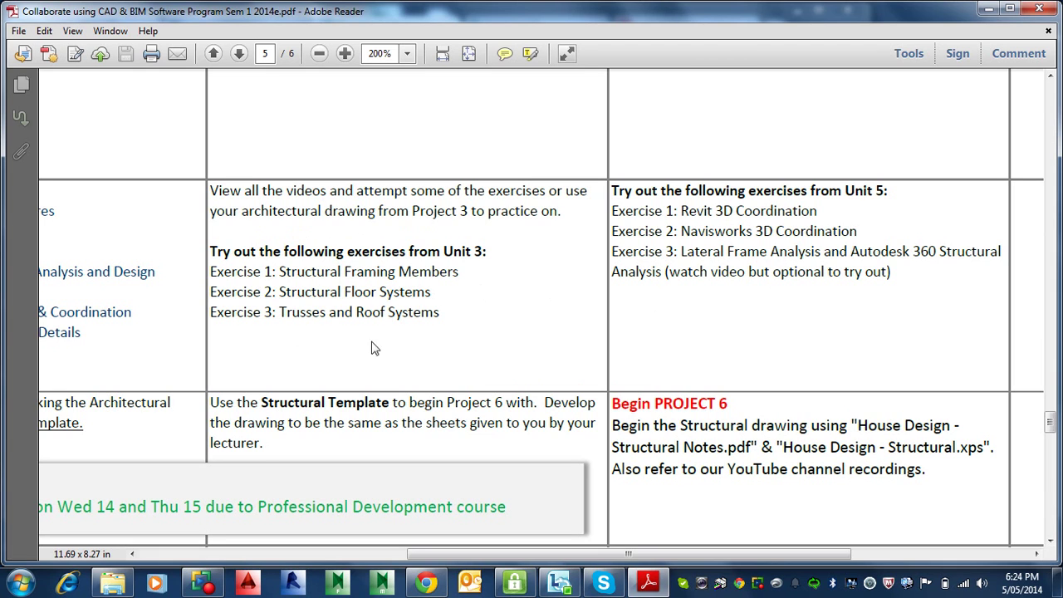
mouse_move(319, 292)
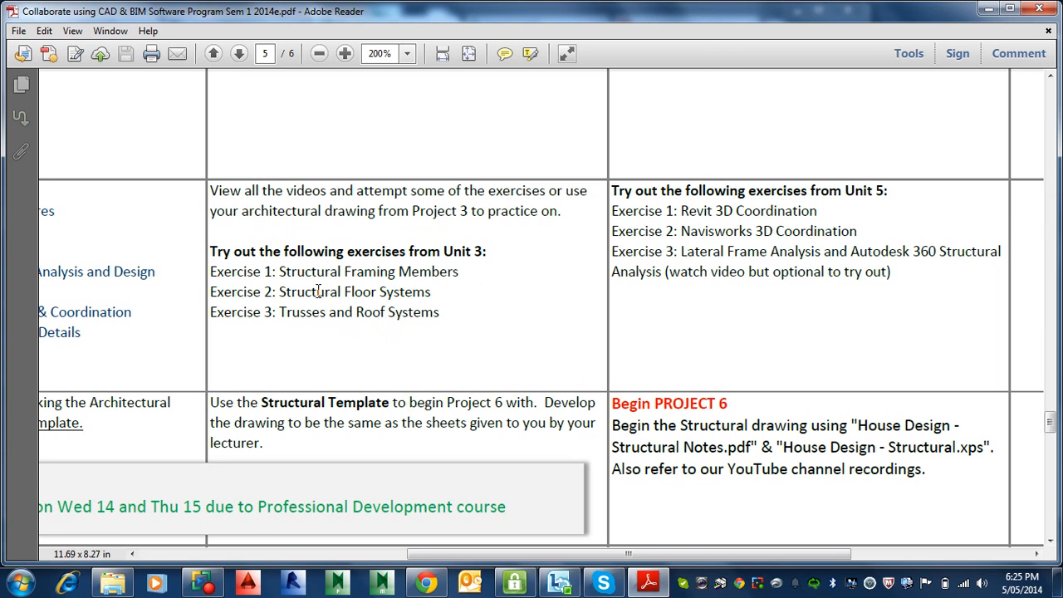
mouse_move(349, 264)
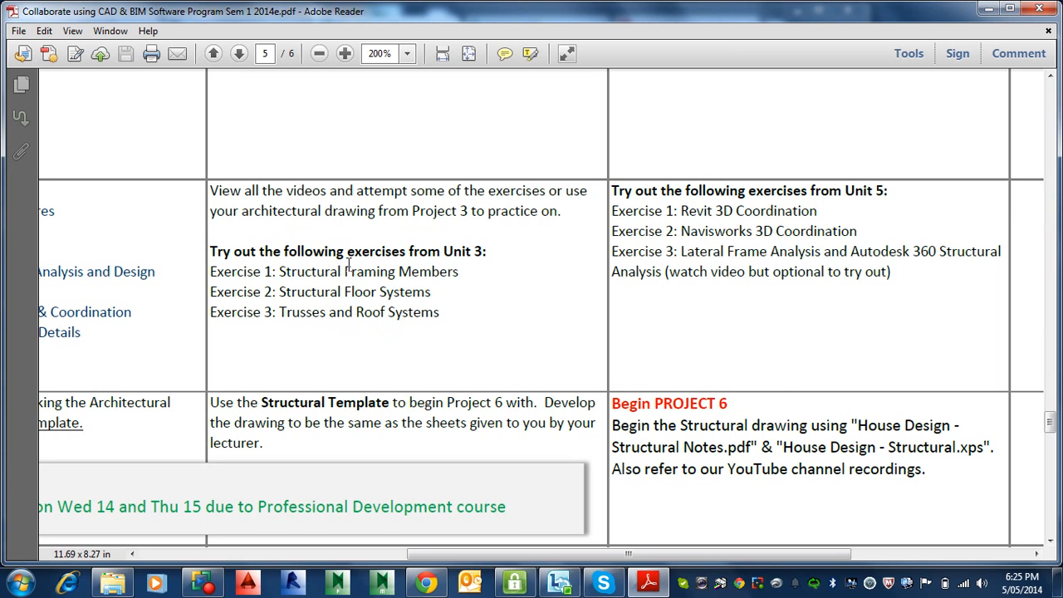
mouse_move(418, 435)
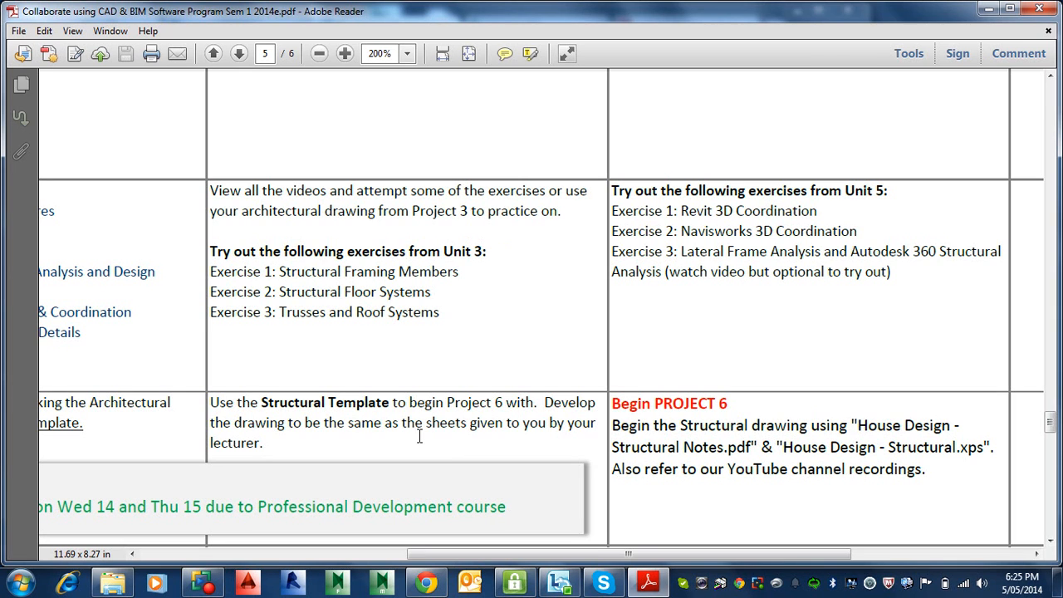
Step: Bring up the course files and go into the Structural Exercise Files folder
drag(406, 553, 332, 553)
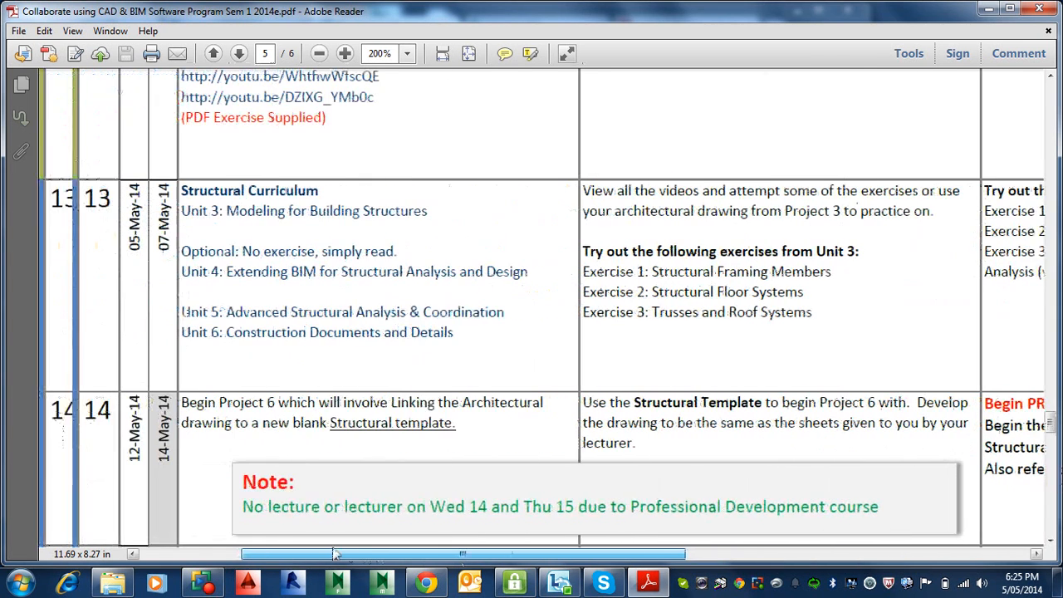
scroll(right, 3)
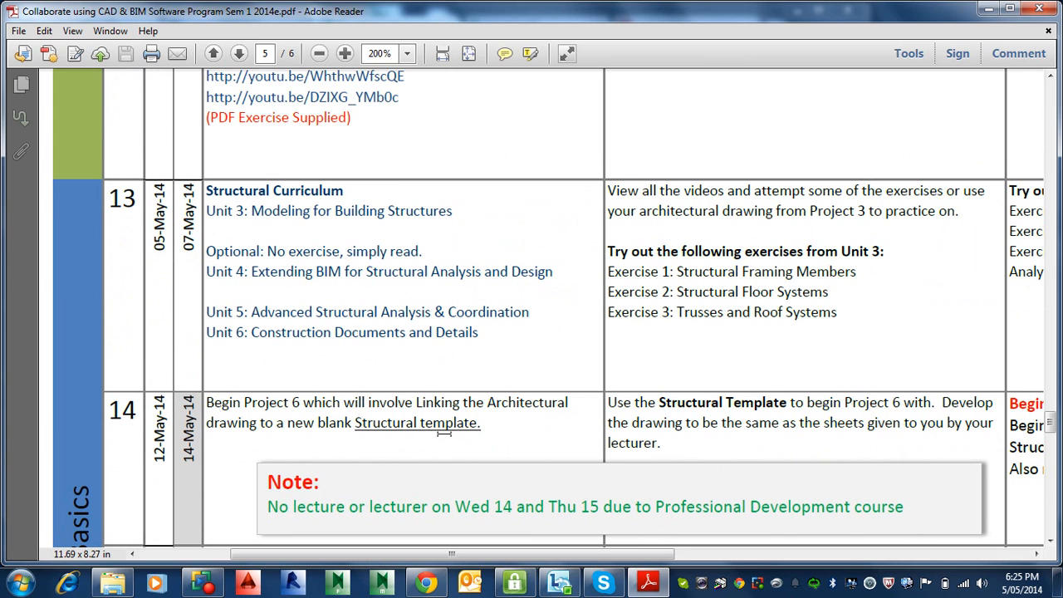
mouse_move(774, 379)
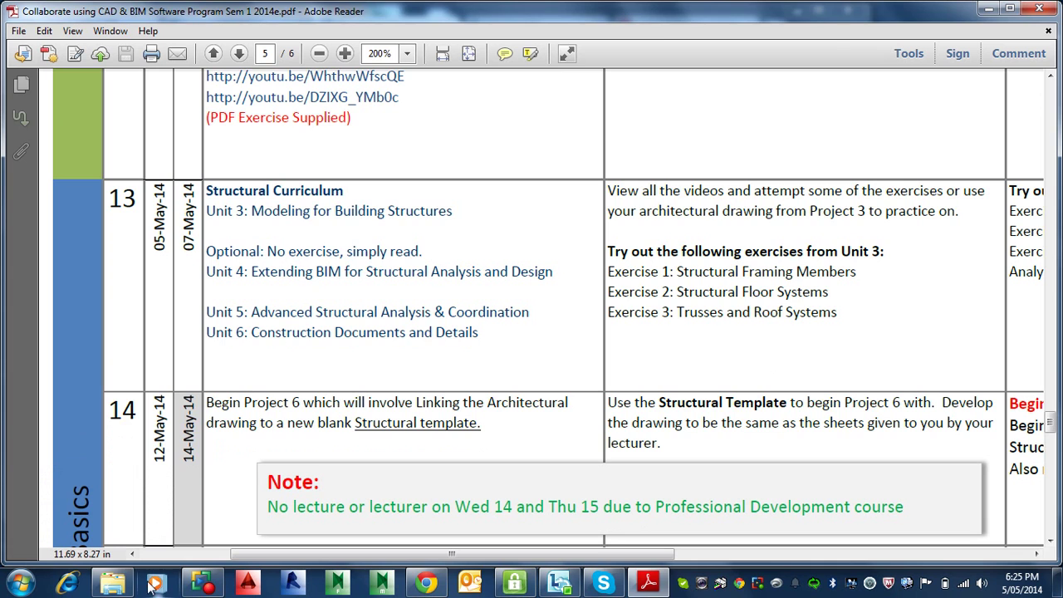
click(113, 582)
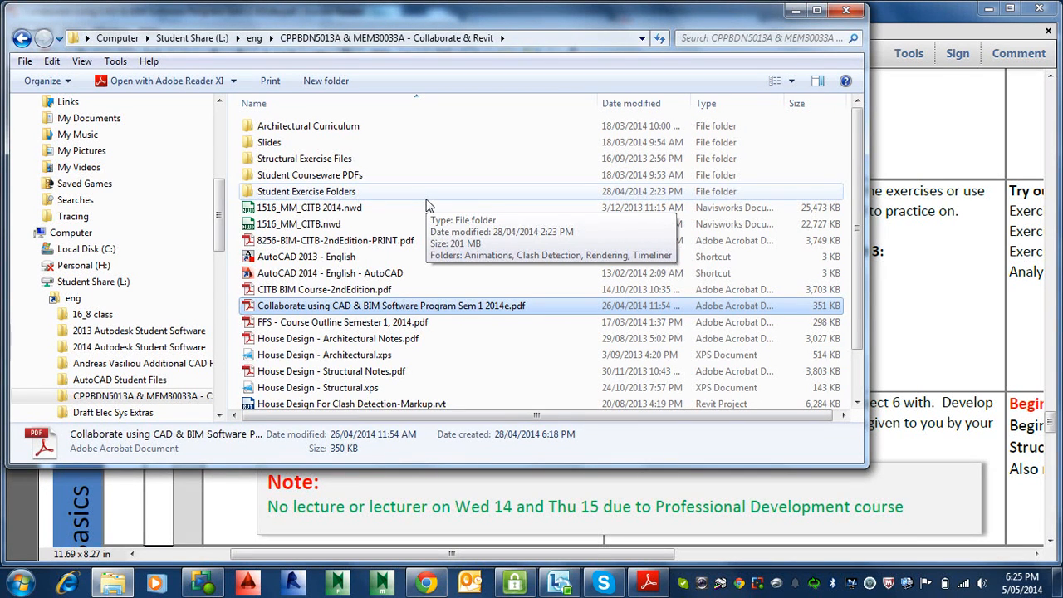
mouse_move(303, 158)
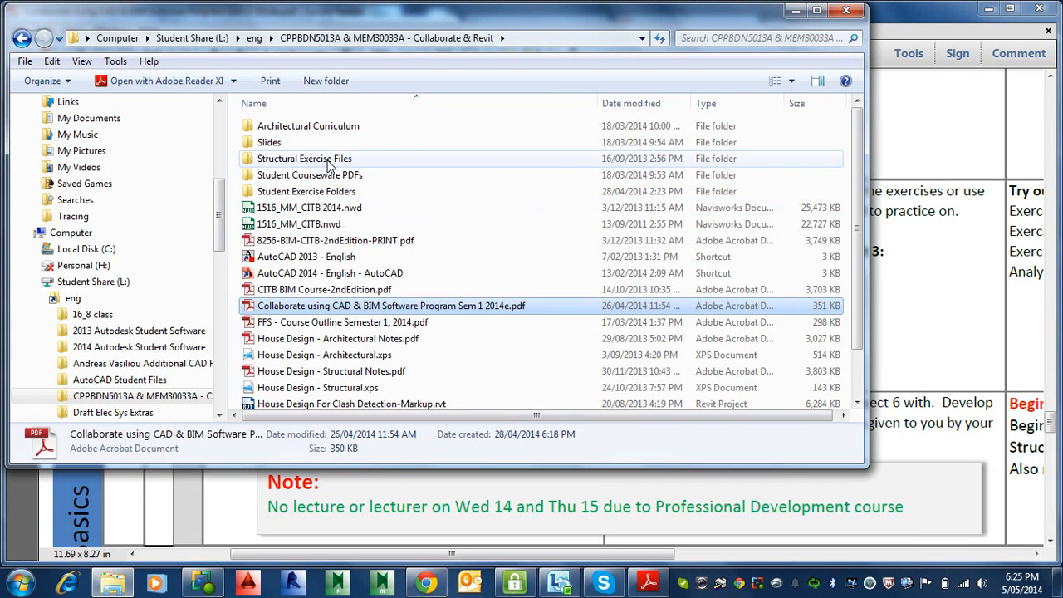
double_click(304, 160)
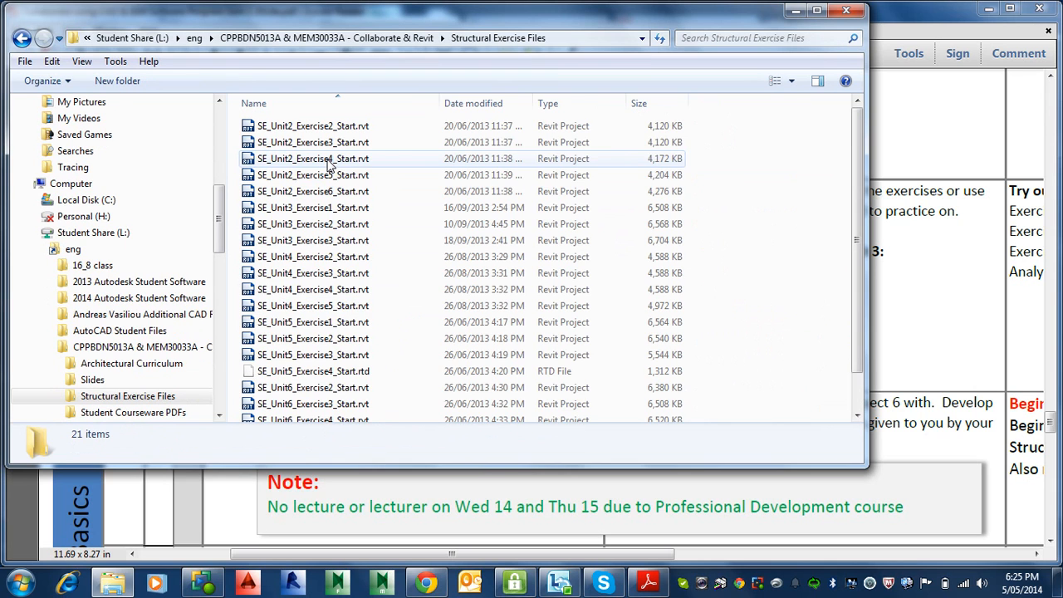
mouse_move(314, 253)
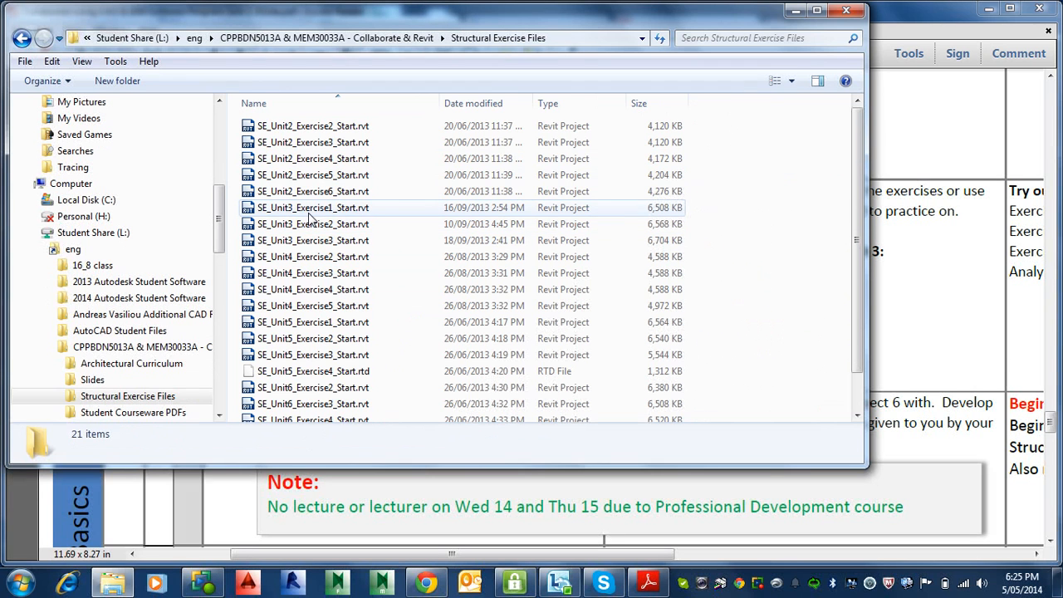
mouse_move(365, 224)
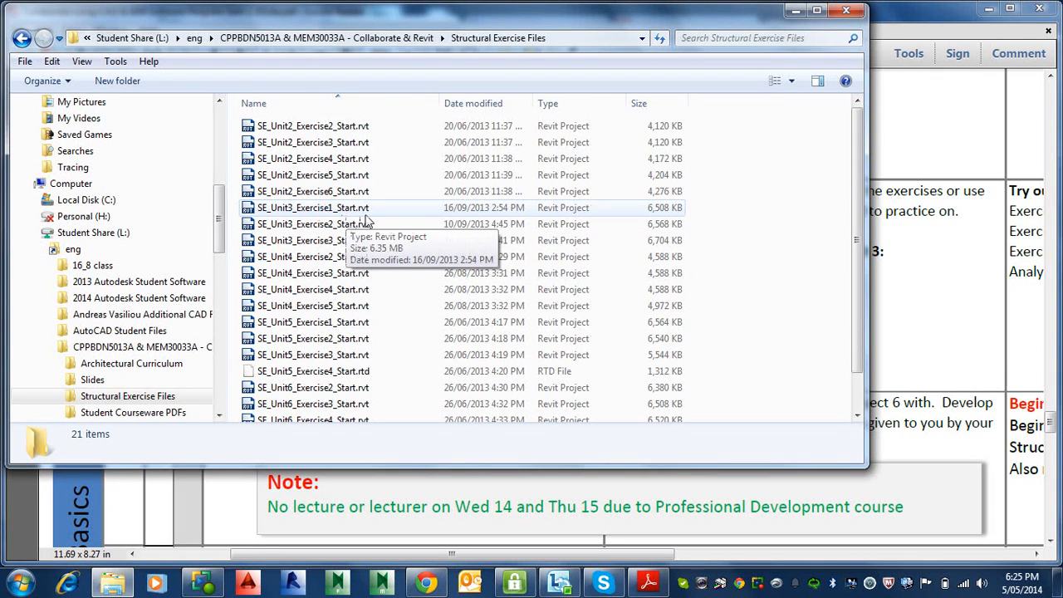
mouse_move(357, 206)
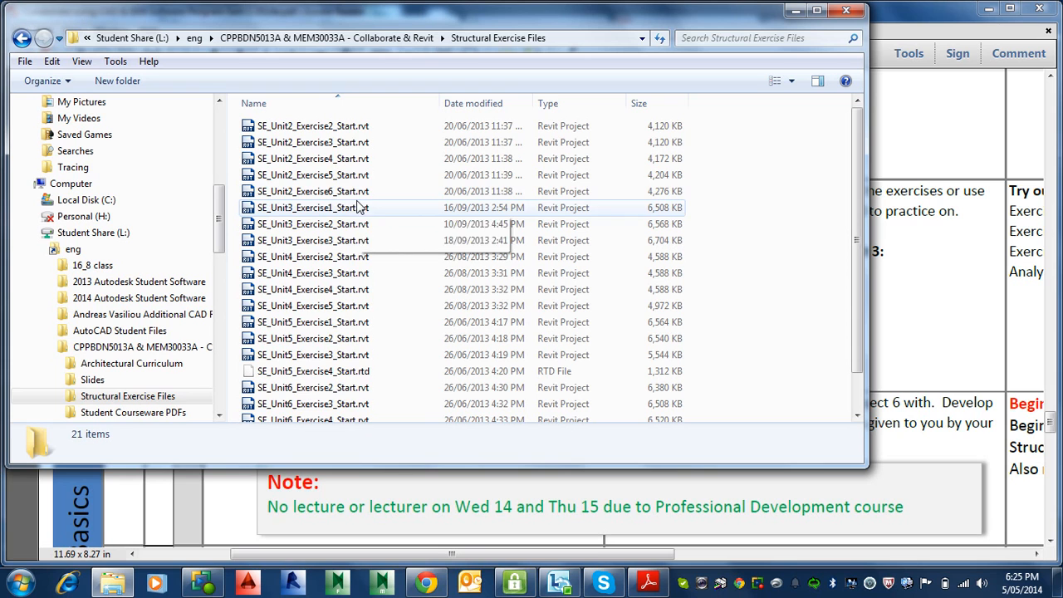
mouse_move(357, 208)
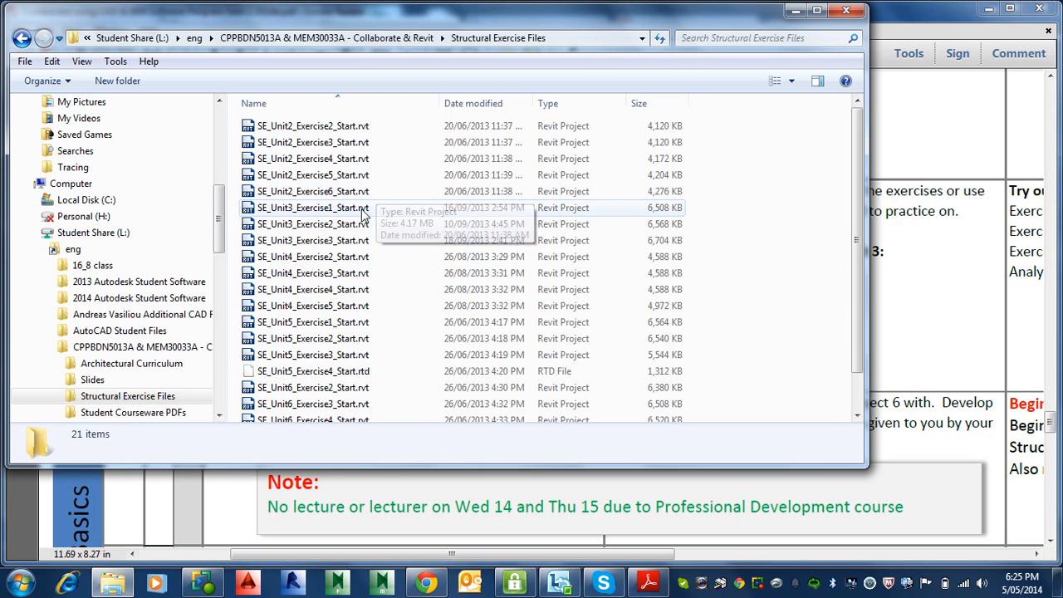
mouse_move(307, 196)
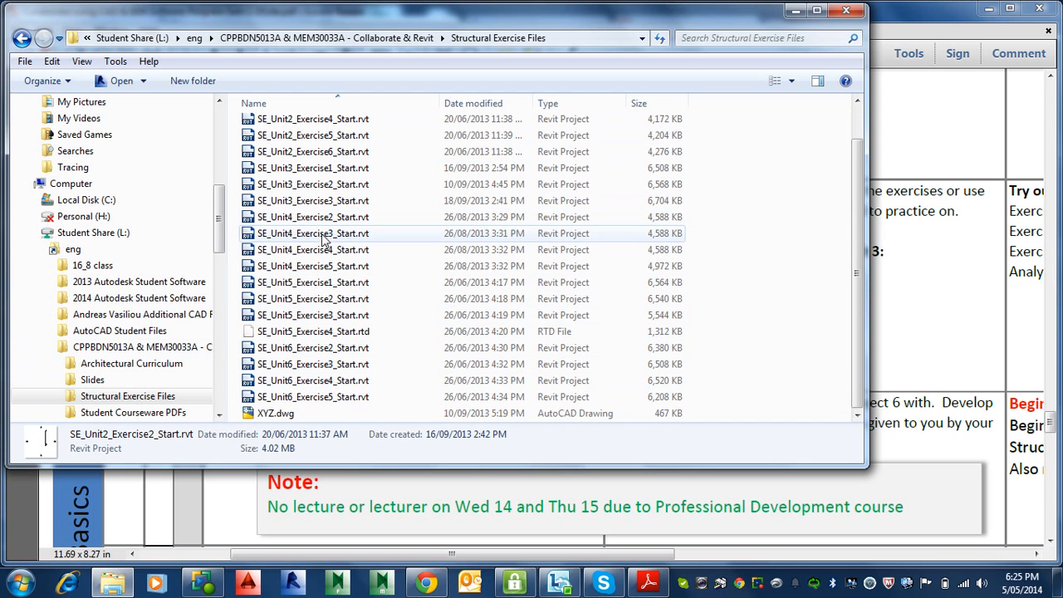
Step: Review the SE_Unit start files, then switch over to the Chrome browser
click(276, 411)
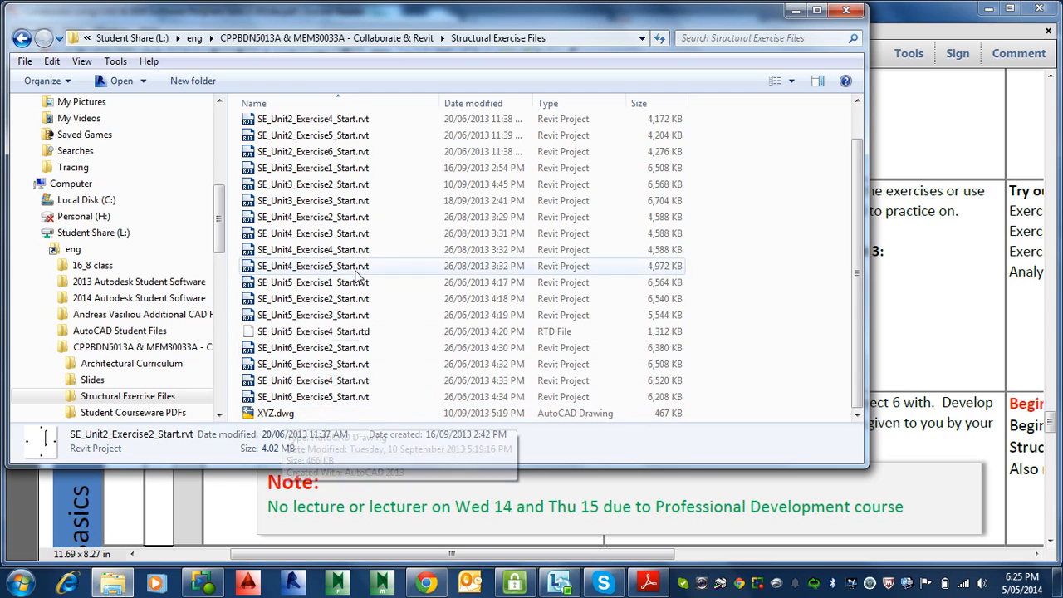
mouse_move(362, 241)
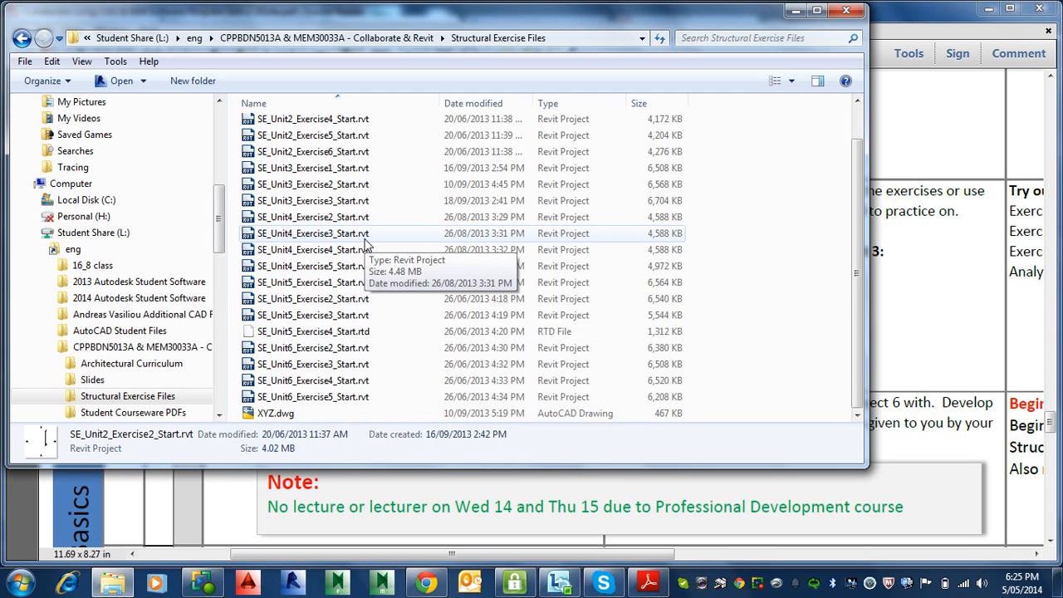
mouse_move(617, 289)
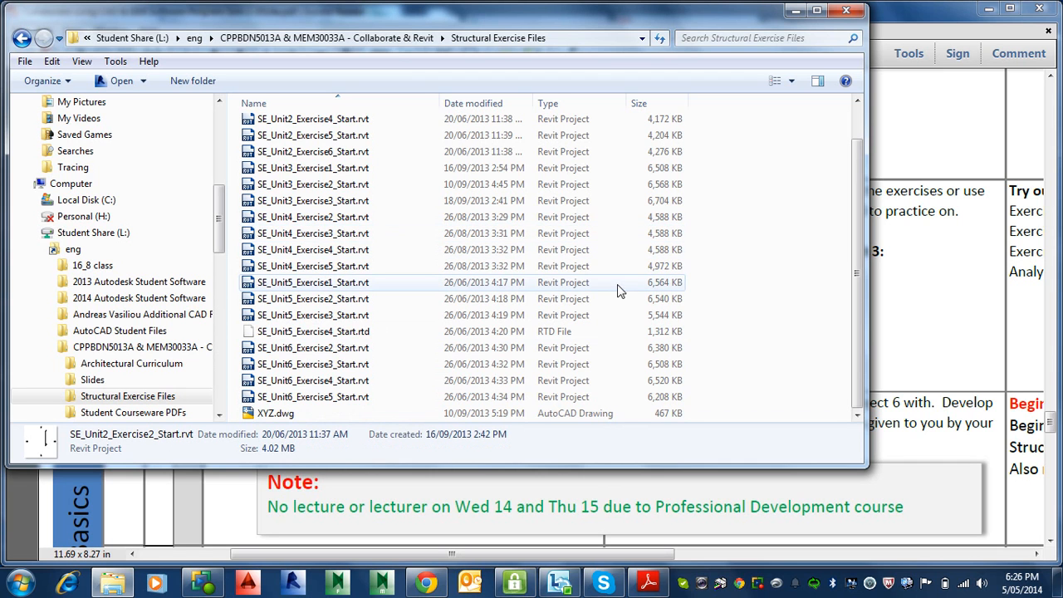
mouse_move(306, 482)
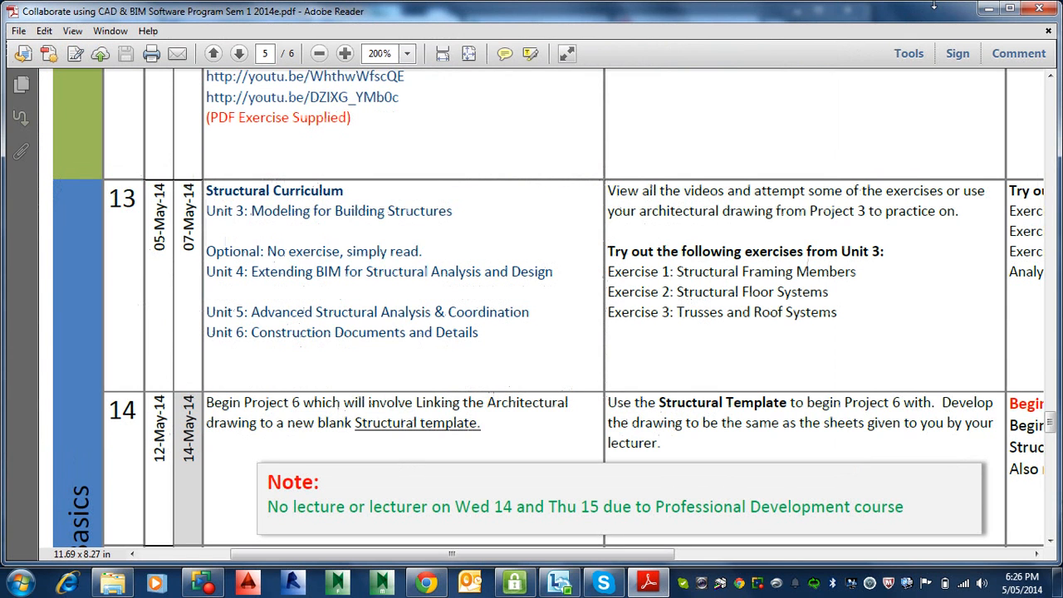
mouse_move(369, 431)
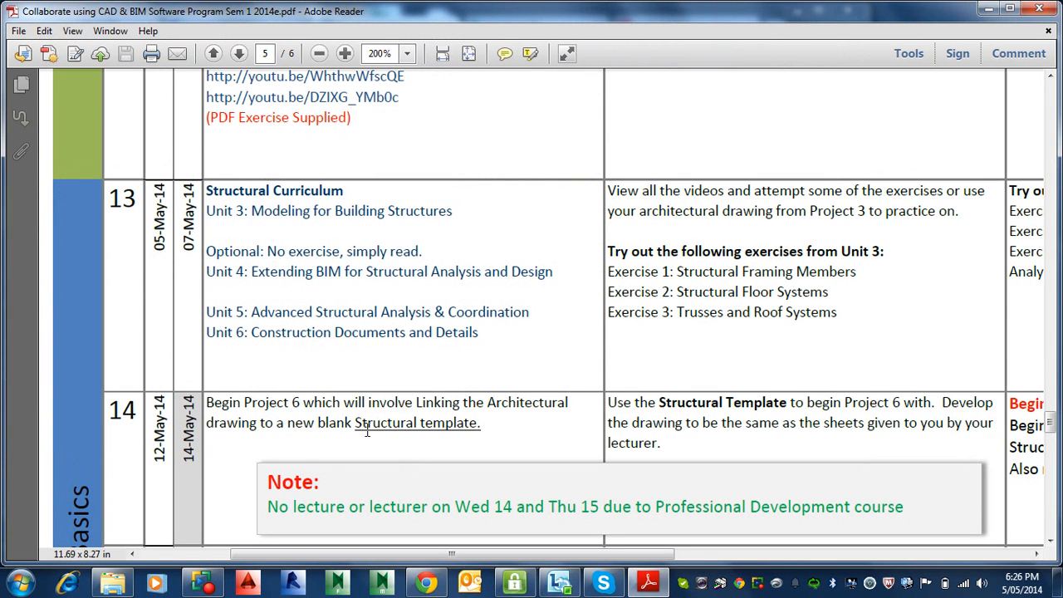
click(425, 581)
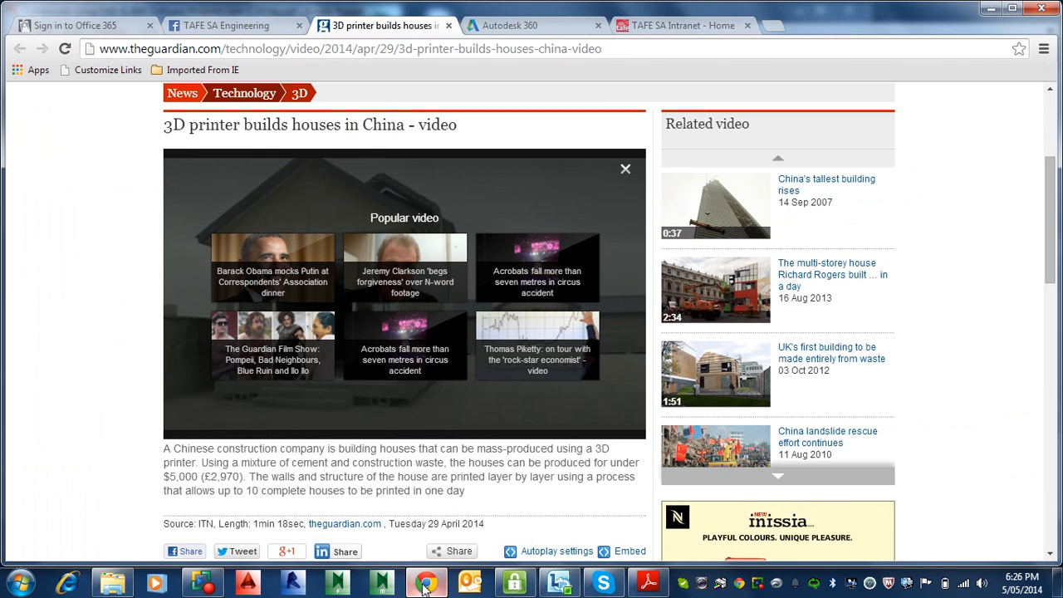
mouse_move(489, 42)
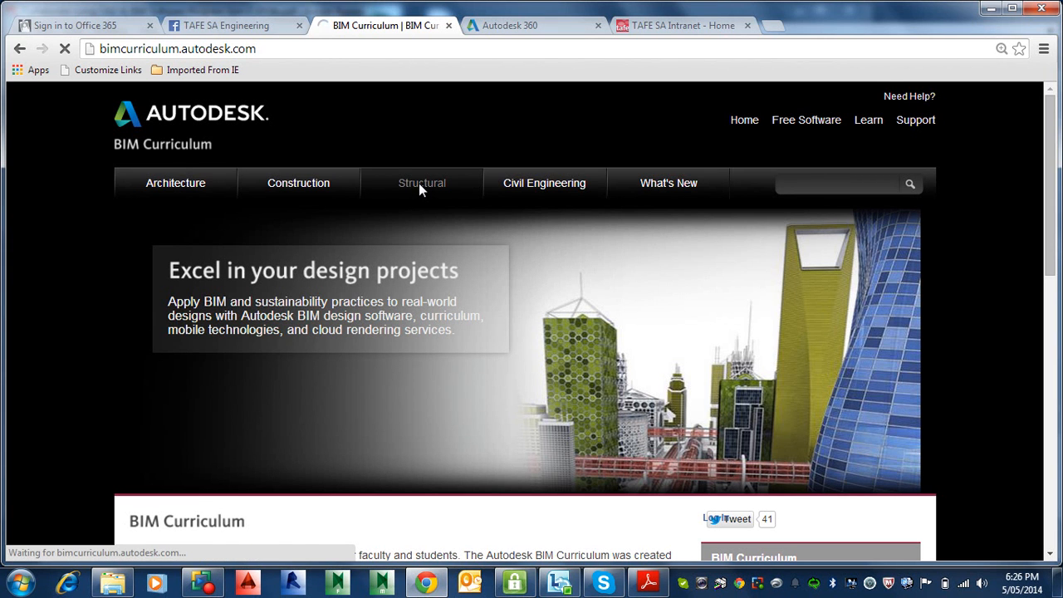
Step: Go to the Structural section of the BIM Curriculum site
click(422, 183)
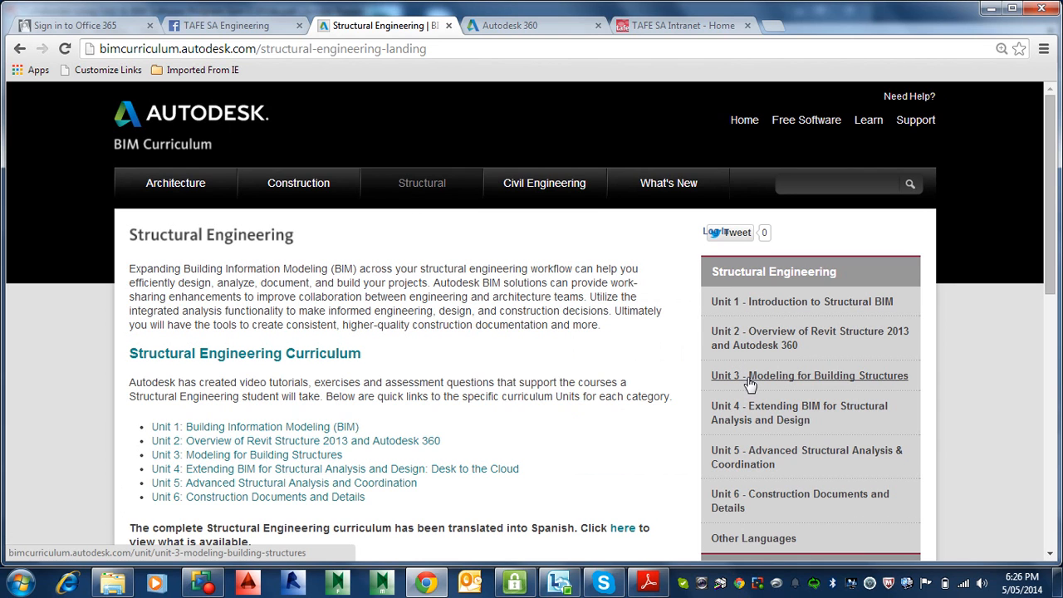
Step: Bring up the Unit 3 Modeling for Building Structures overview page
click(808, 375)
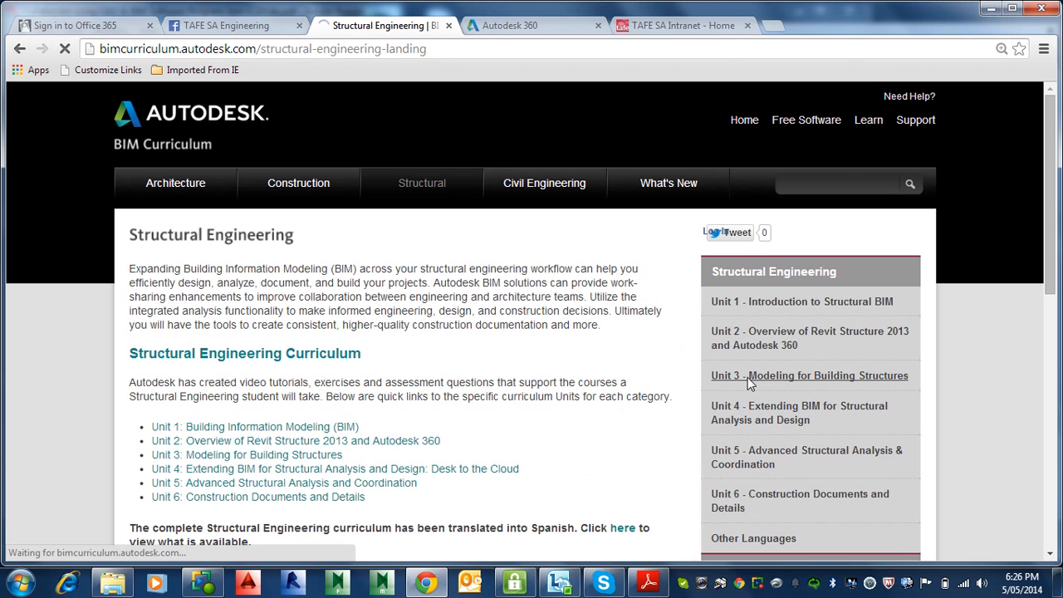
click(808, 376)
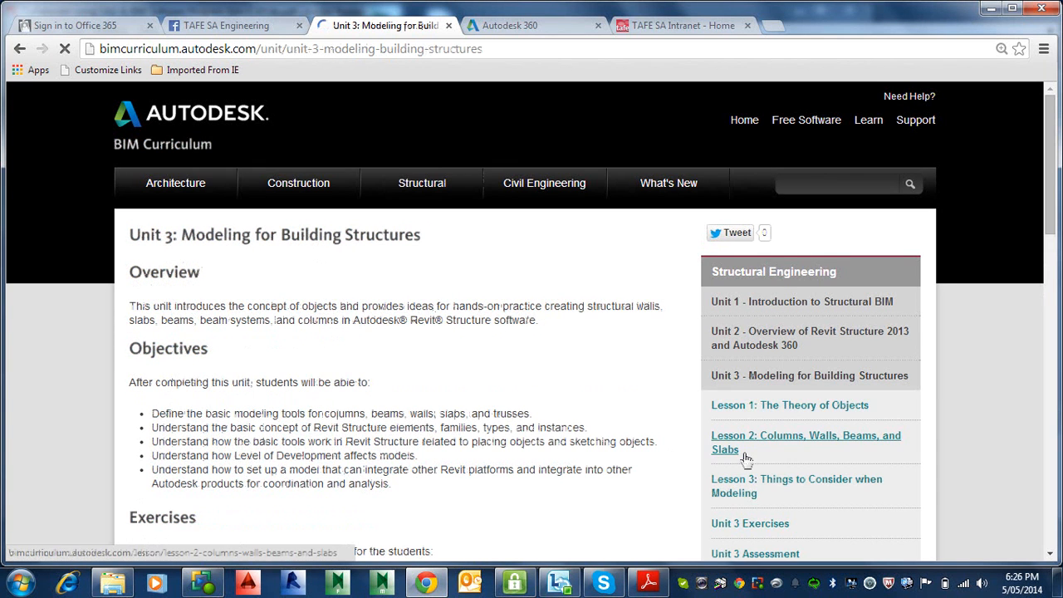
scroll(down, 3)
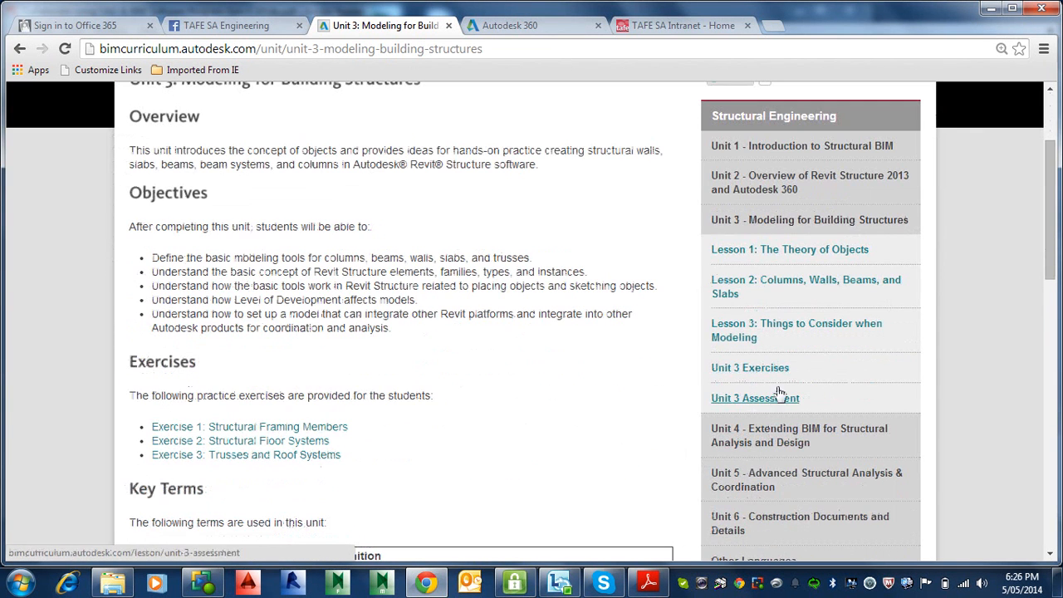
mouse_move(611, 382)
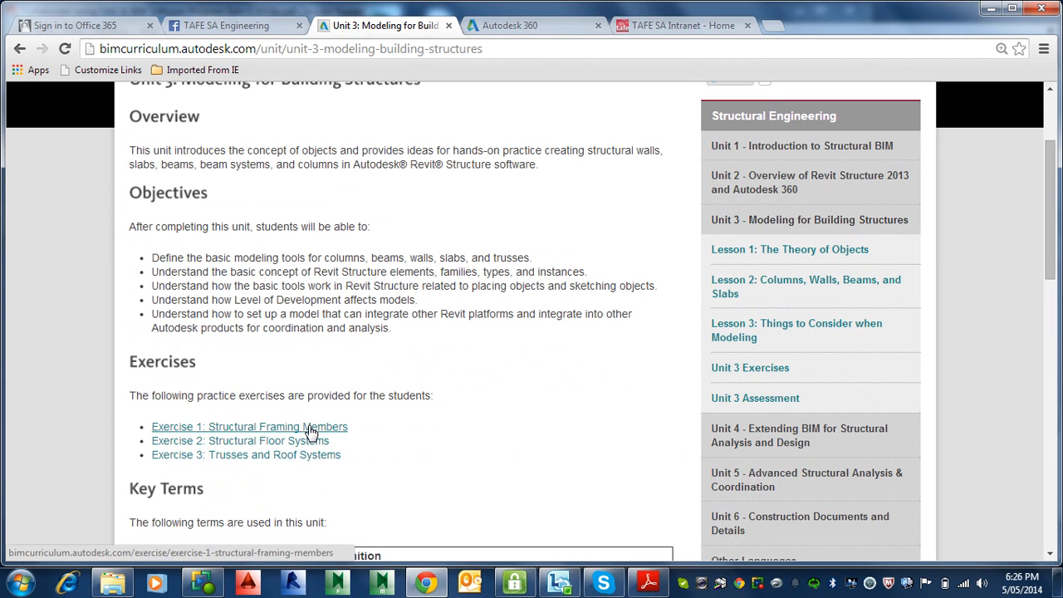
mouse_move(648, 395)
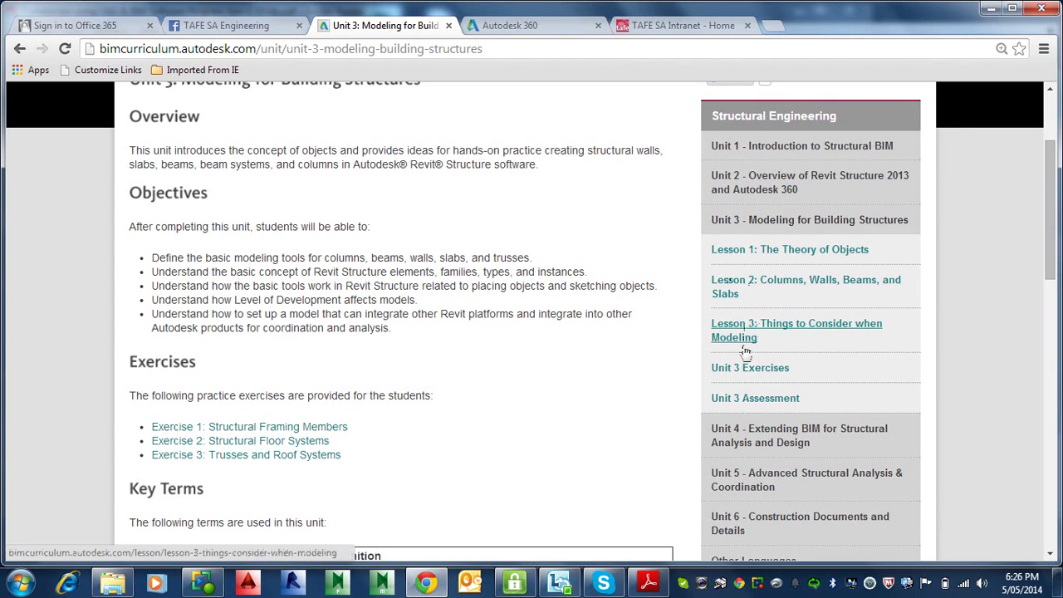
mouse_move(751, 367)
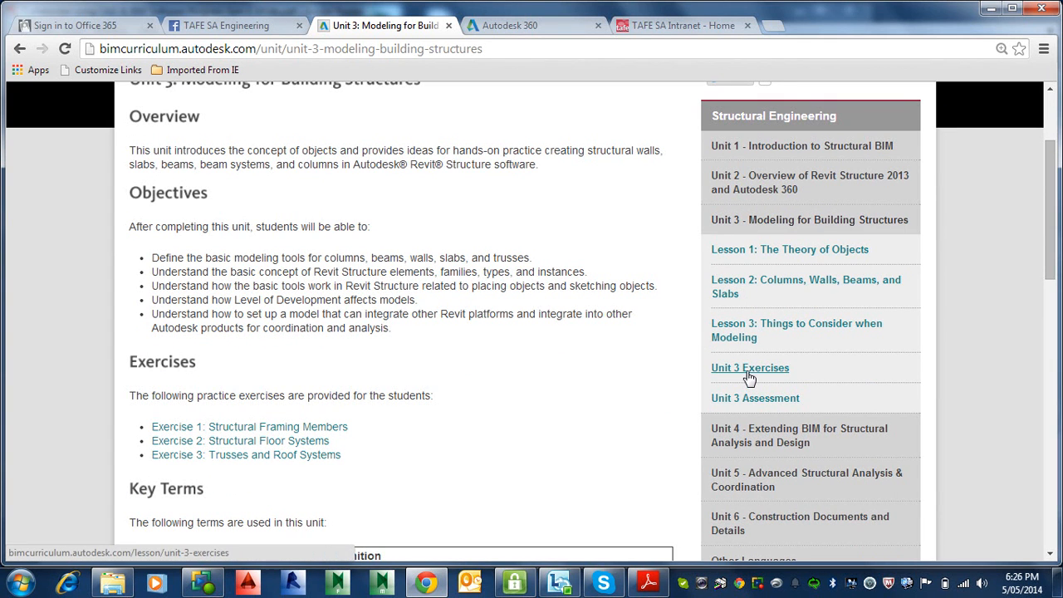
Step: View the Unit 3 Exercises list and choose Exercise 1: Structural Framing Members
click(751, 368)
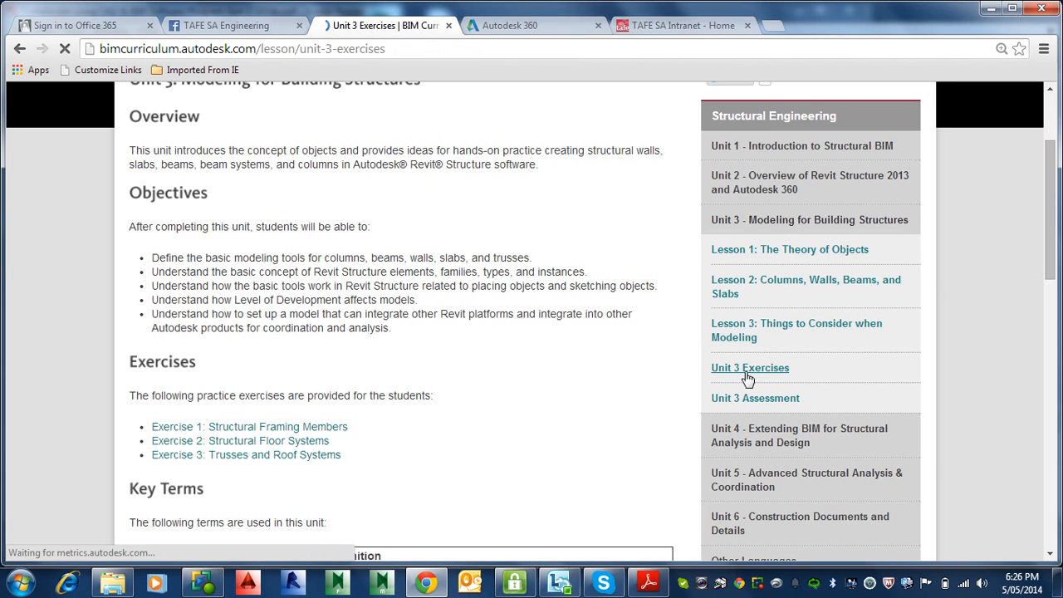
scroll(down, 3)
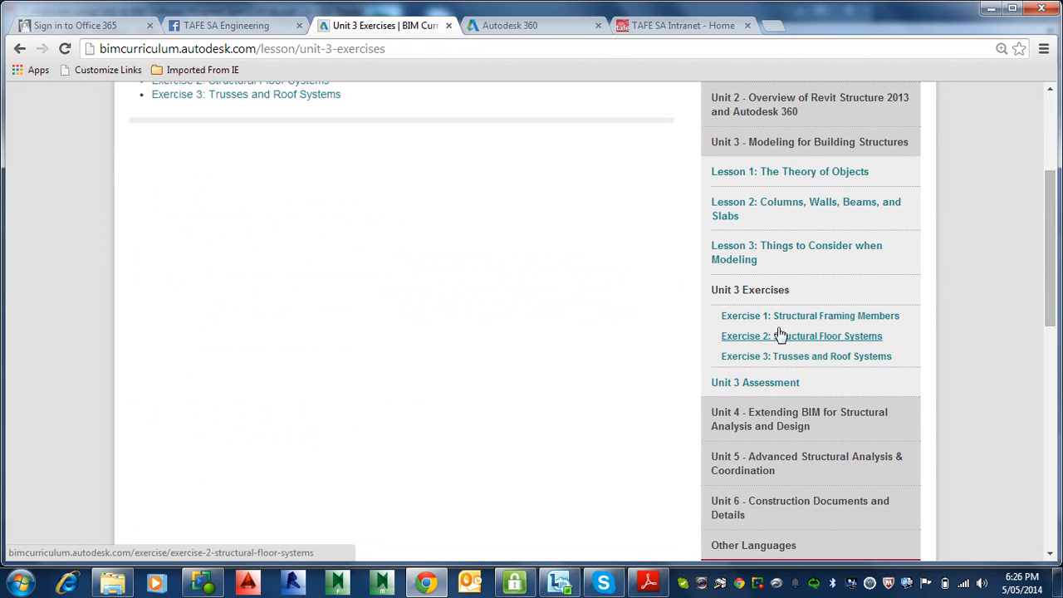
scroll(up, 3)
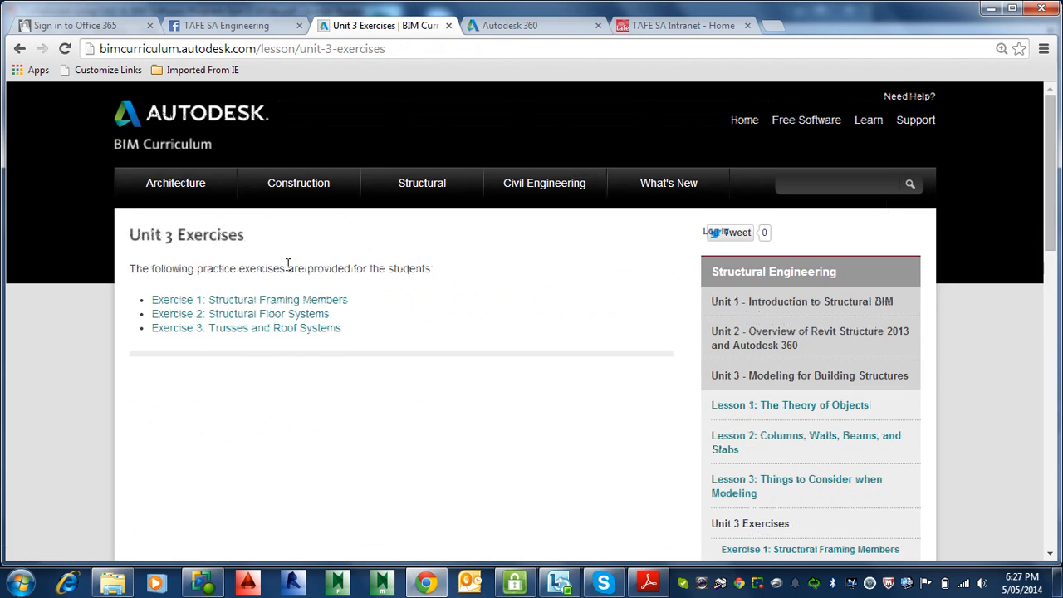
scroll(down, 3)
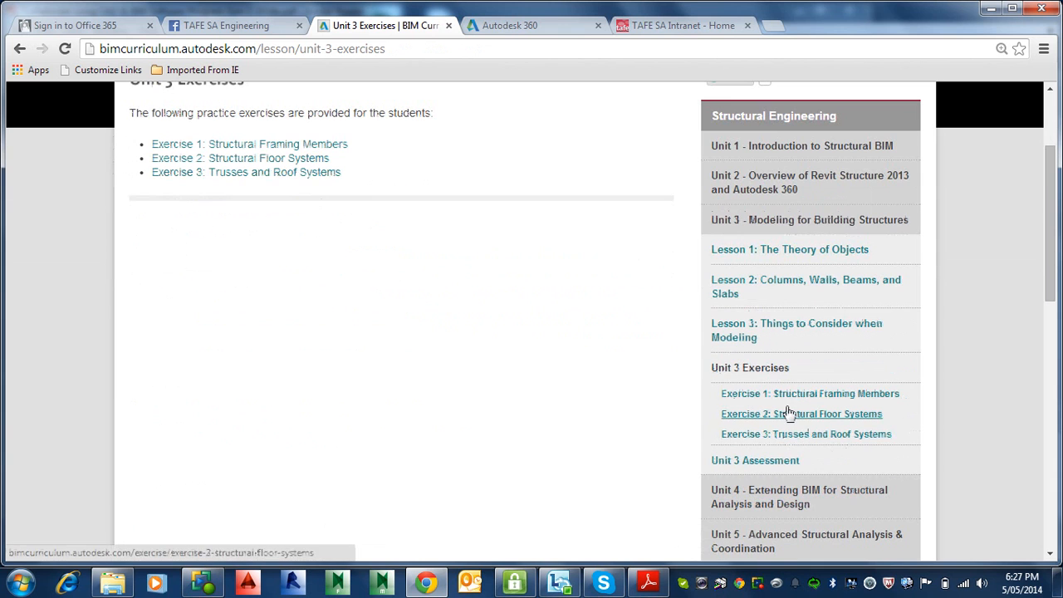
click(810, 392)
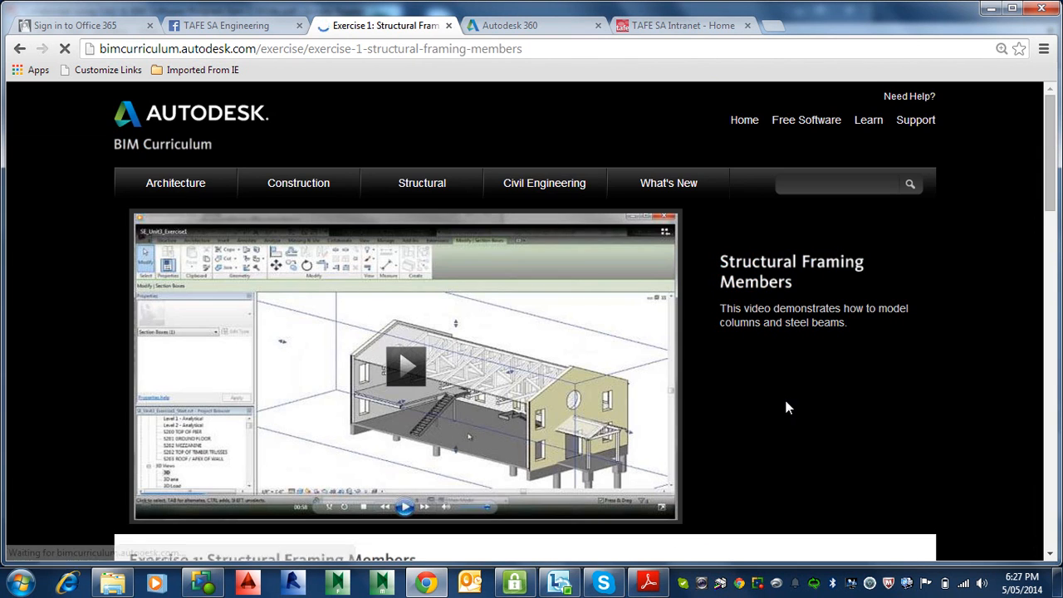
Step: Play the structural framing demo video briefly, pause it, and review the steps and Downloads
scroll(down, 3)
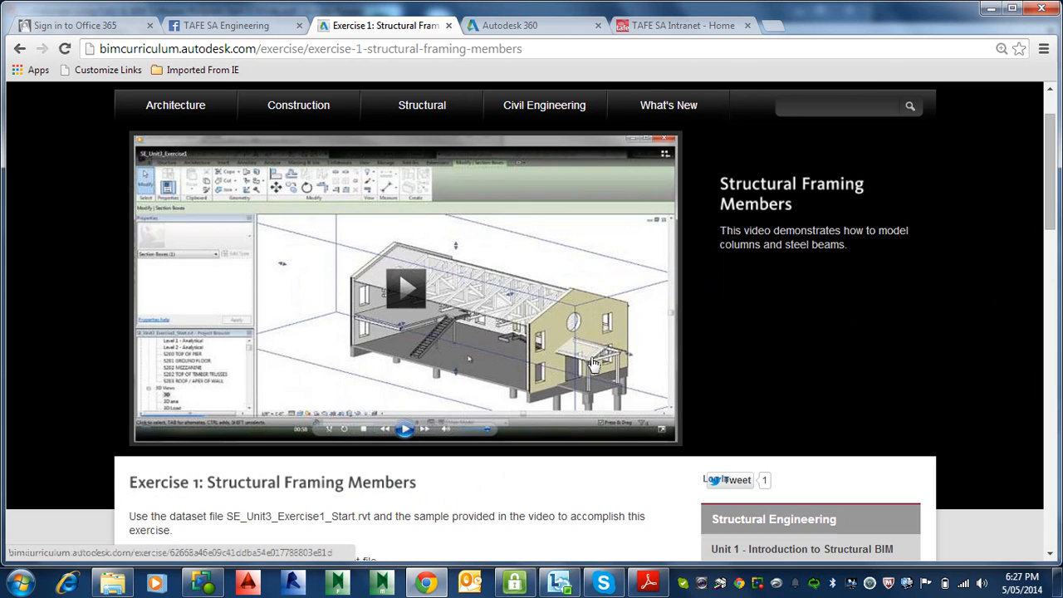
click(405, 289)
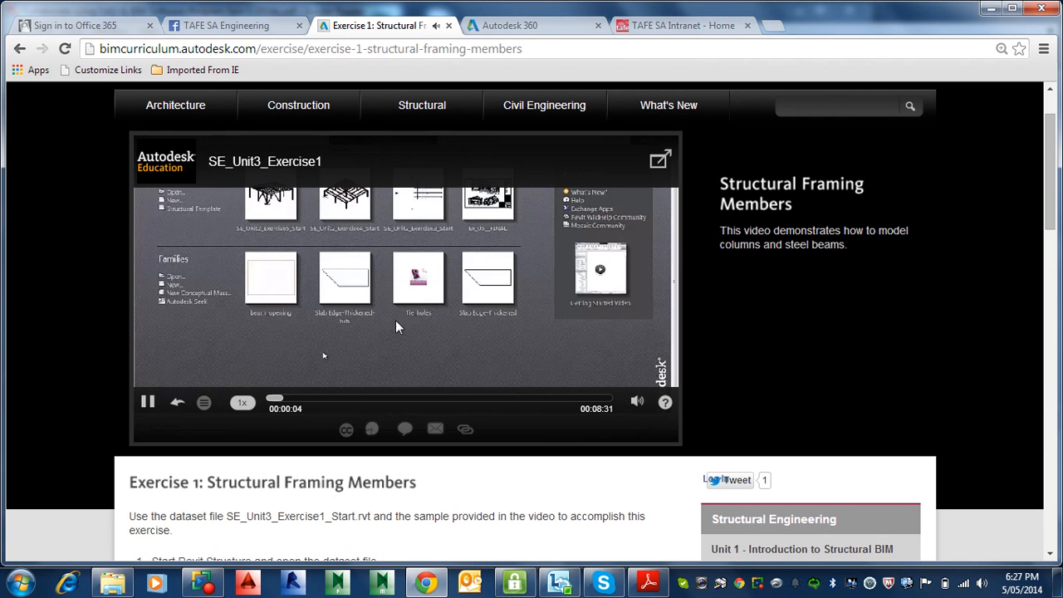
mouse_move(355, 370)
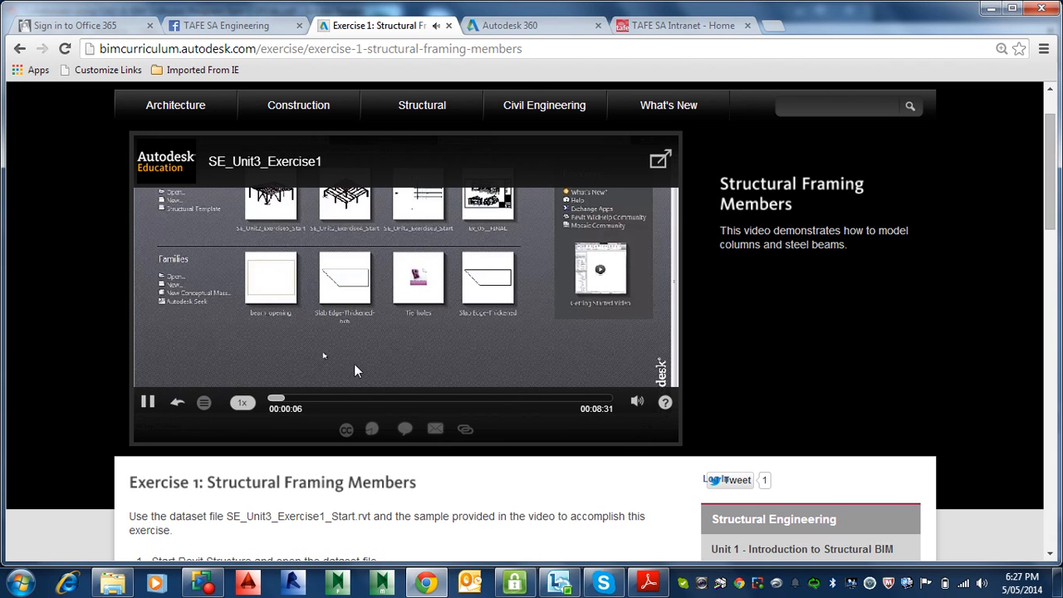
mouse_move(531, 290)
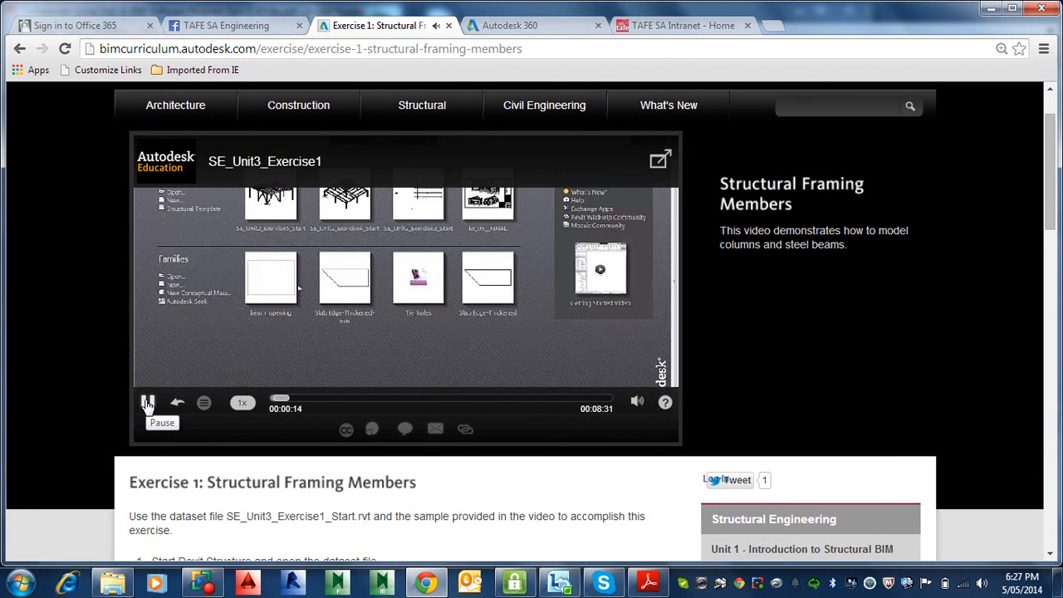
click(148, 402)
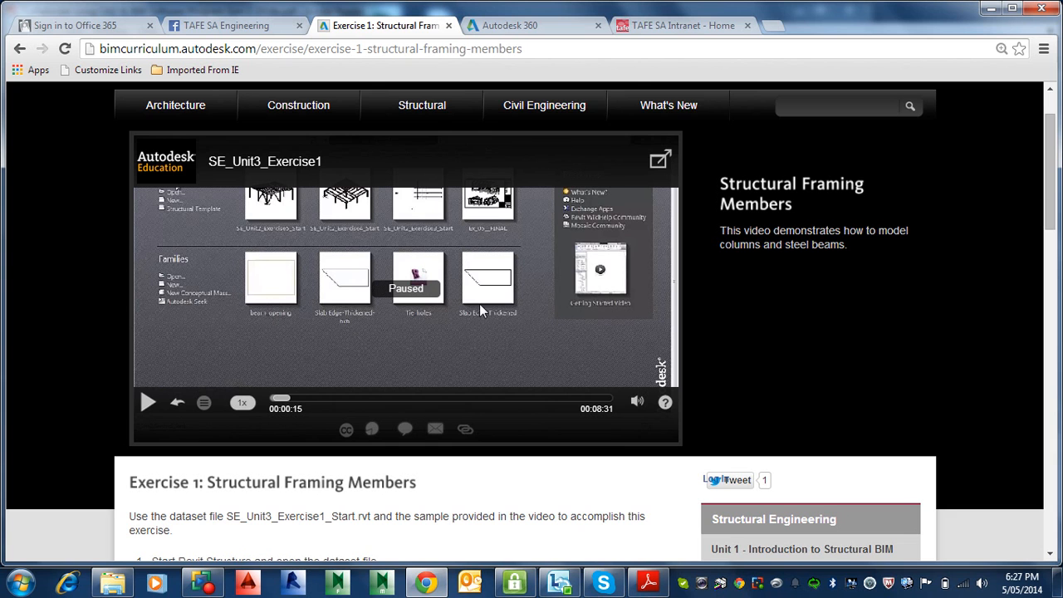
scroll(up, 3)
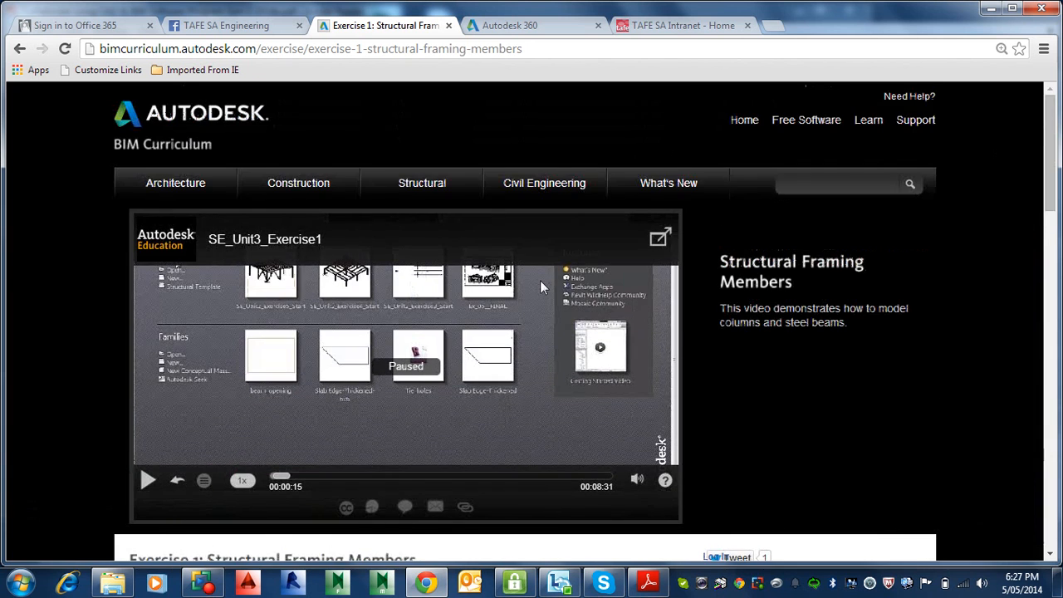
scroll(down, 3)
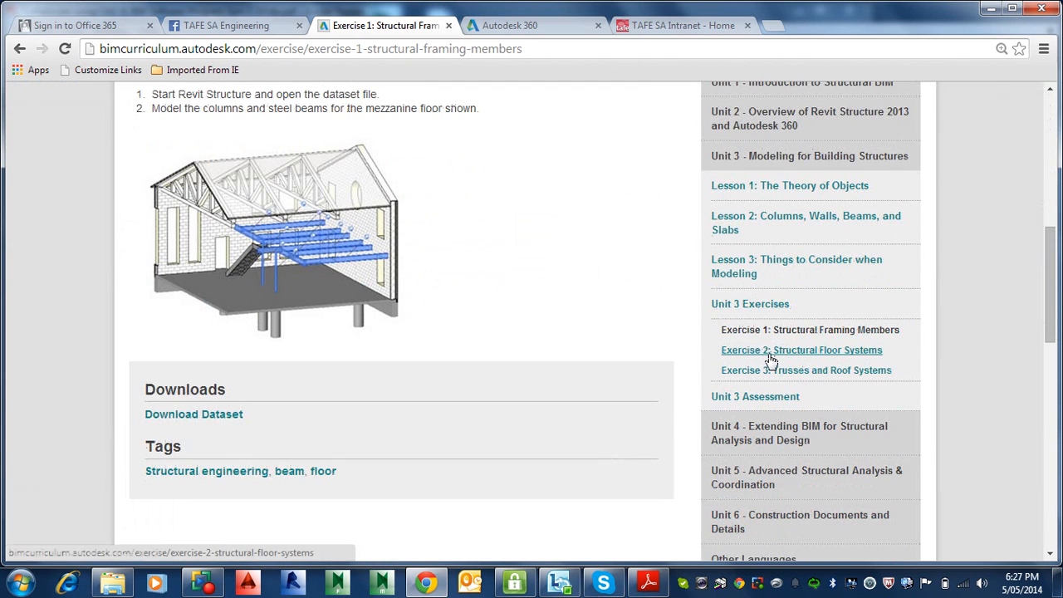
Step: Check the Exercise 2: Structural Floor Systems page
click(800, 349)
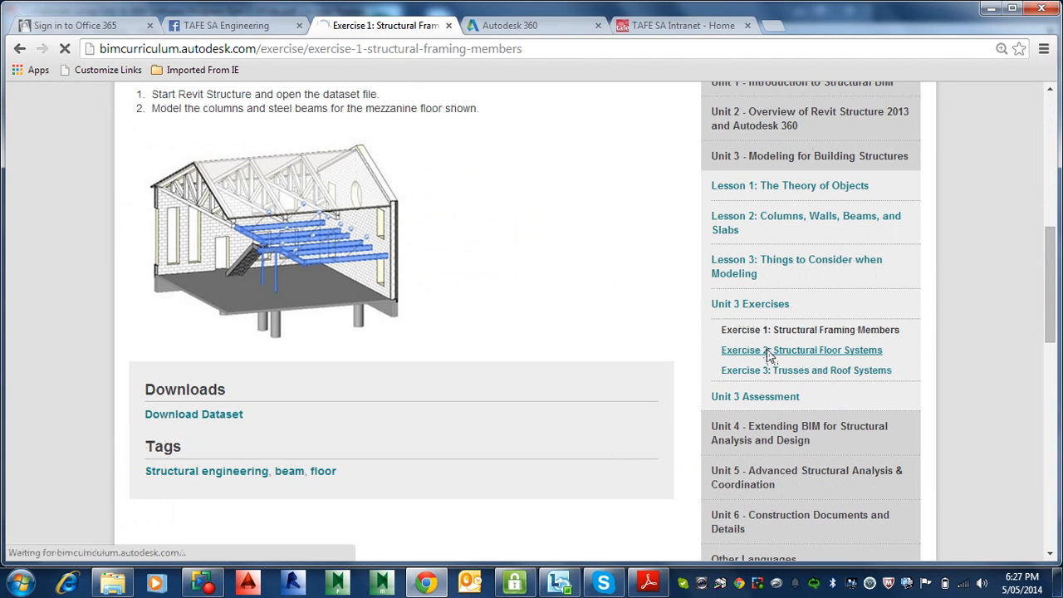
click(800, 349)
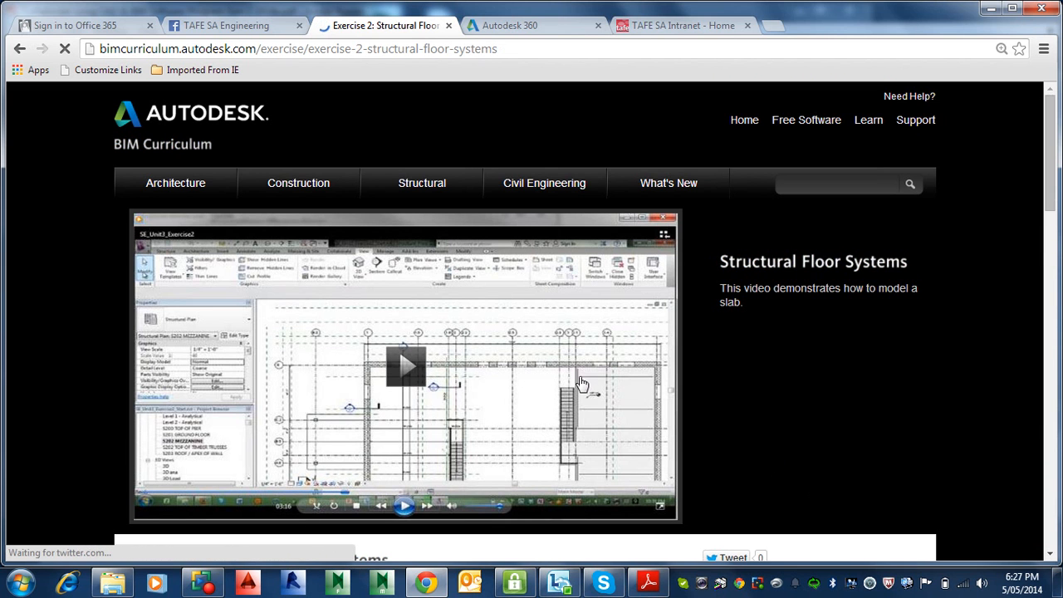
scroll(down, 3)
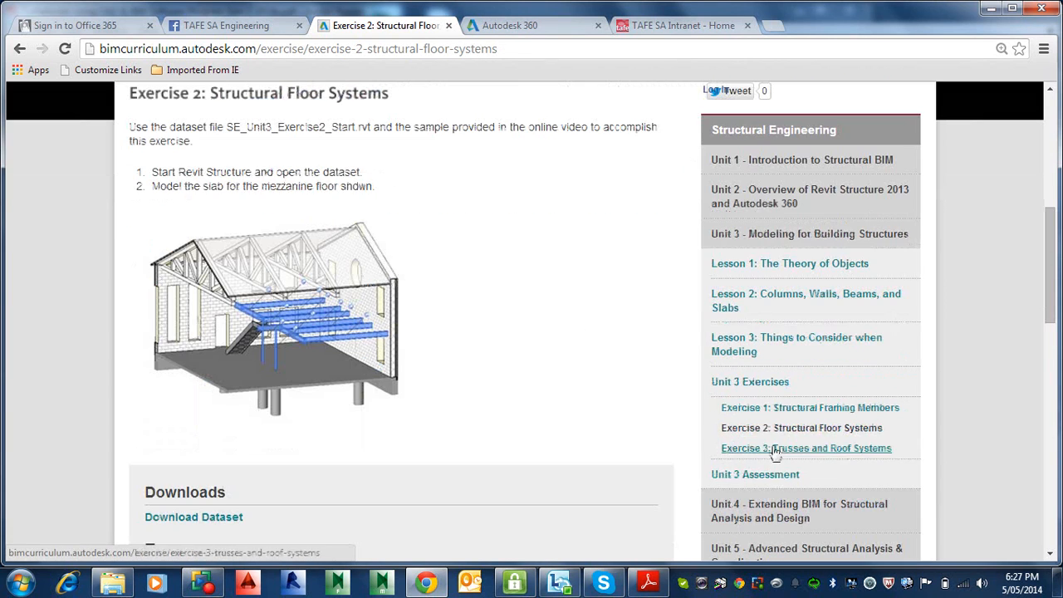
Step: Bring up Exercise 3: Trusses and Roof Systems
click(805, 448)
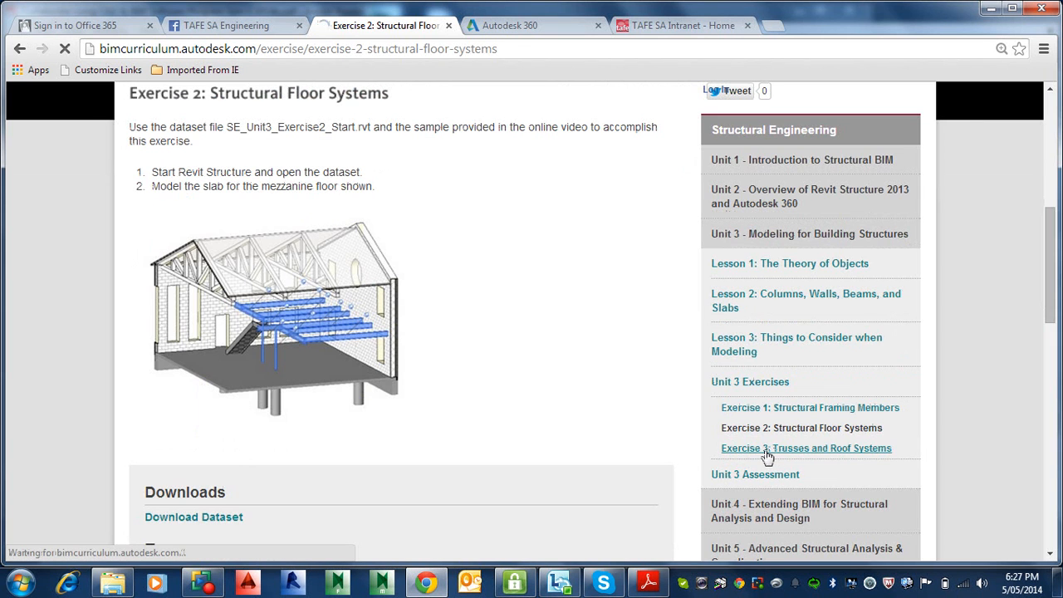
click(805, 448)
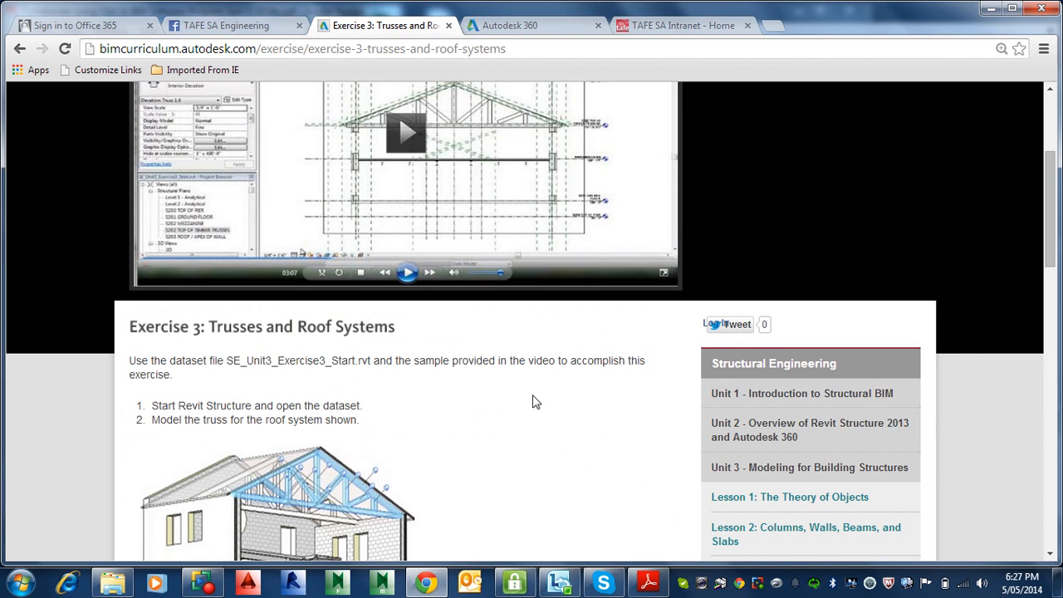
mouse_move(556, 397)
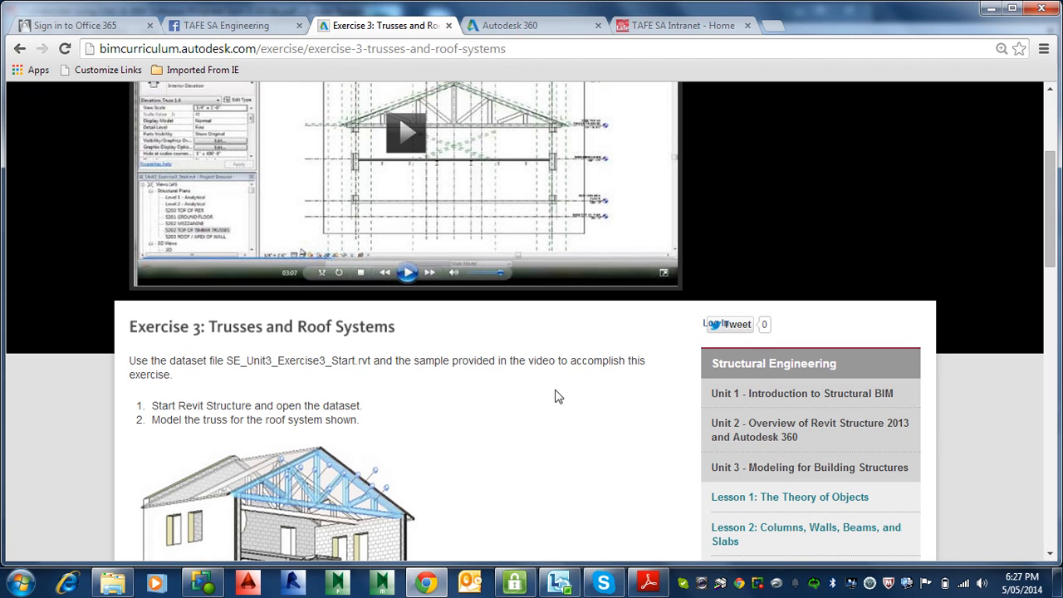
mouse_move(256, 495)
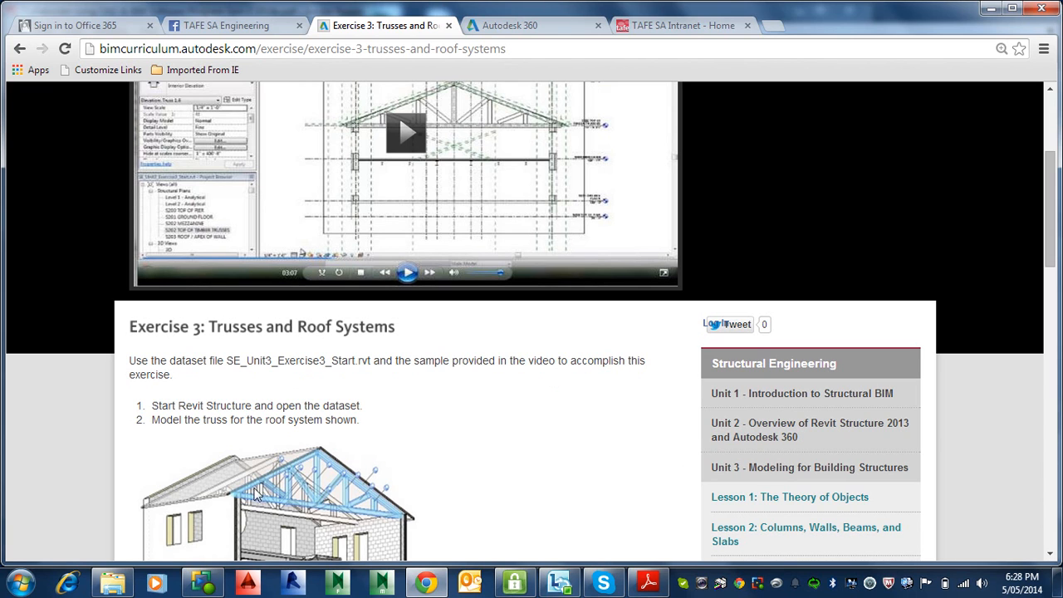